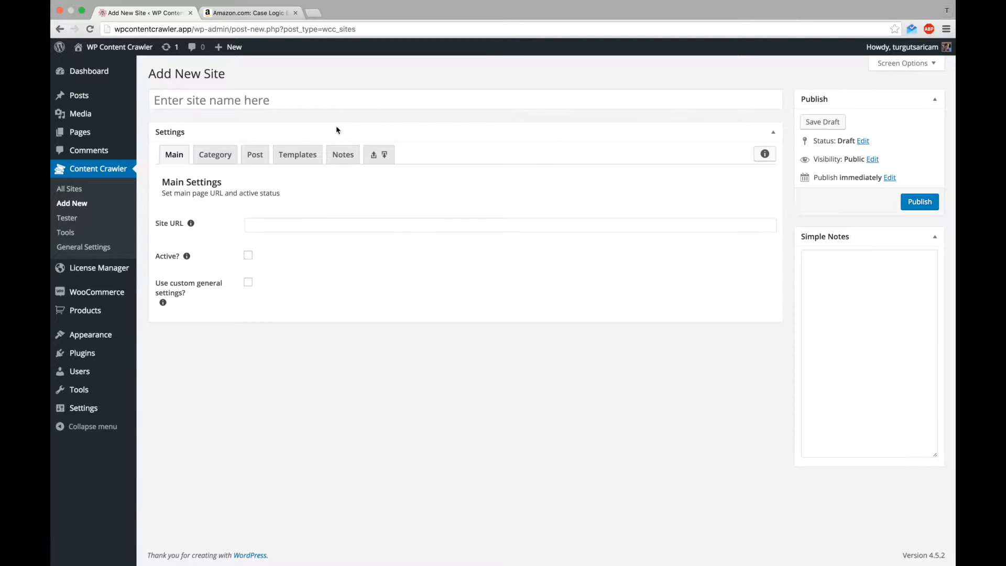
Step: Name the new site 'Amazon', copy the backpack page's address, and open Post settings
{"action": "type", "text": "Amazo"}
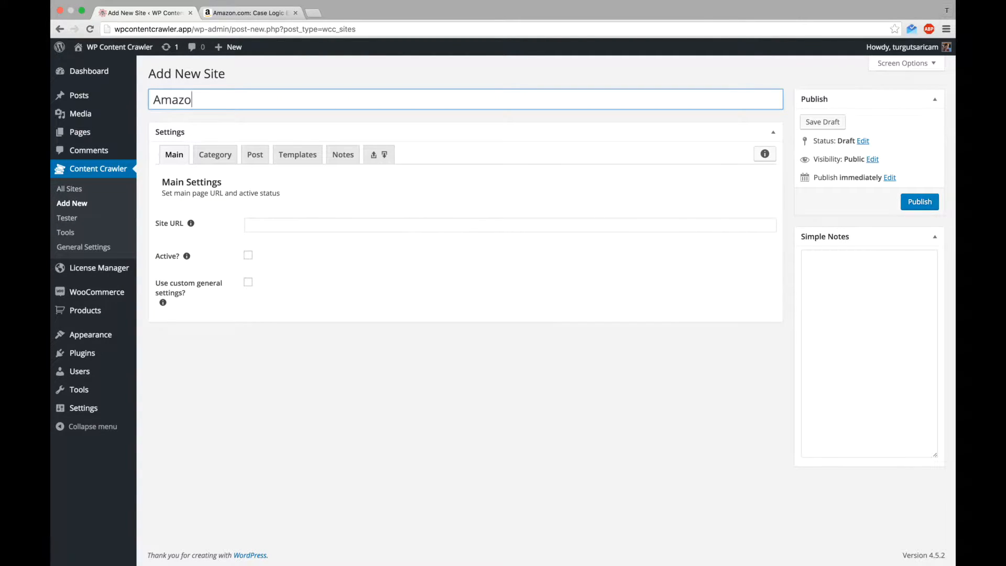
{"action": "left_click", "coordinate": [250, 12]}
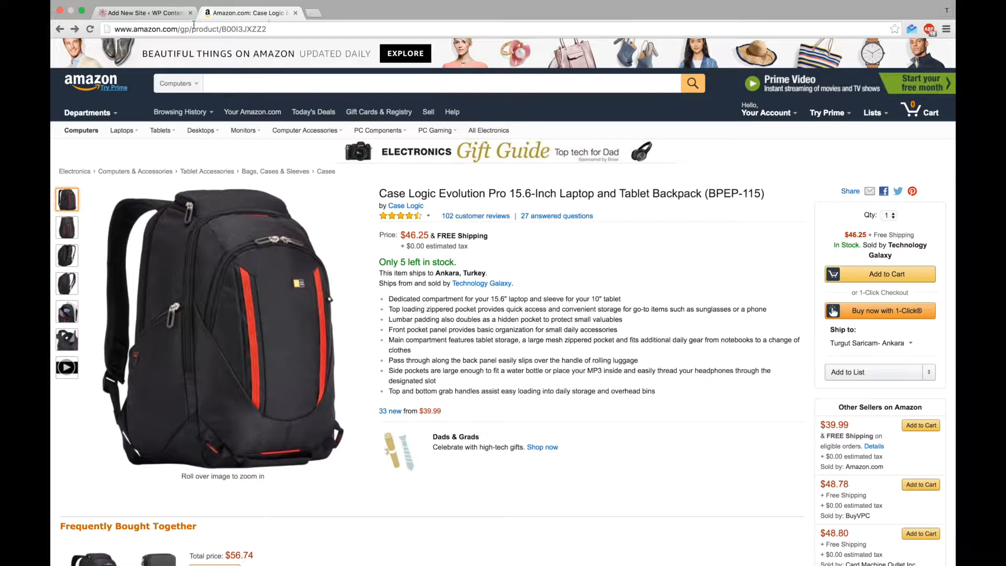
{"action": "right_click", "coordinate": [192, 28]}
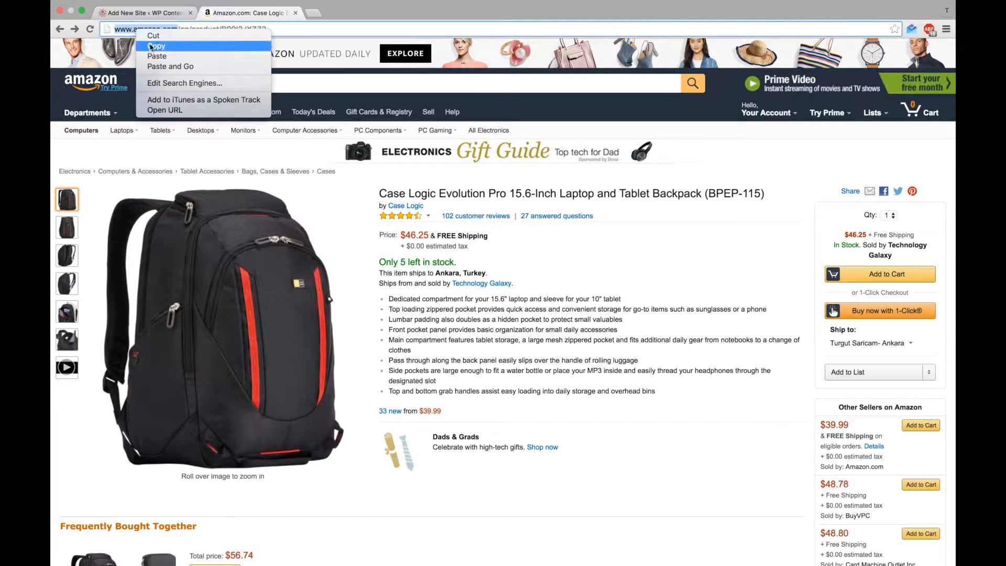
{"action": "left_click", "coordinate": [146, 12]}
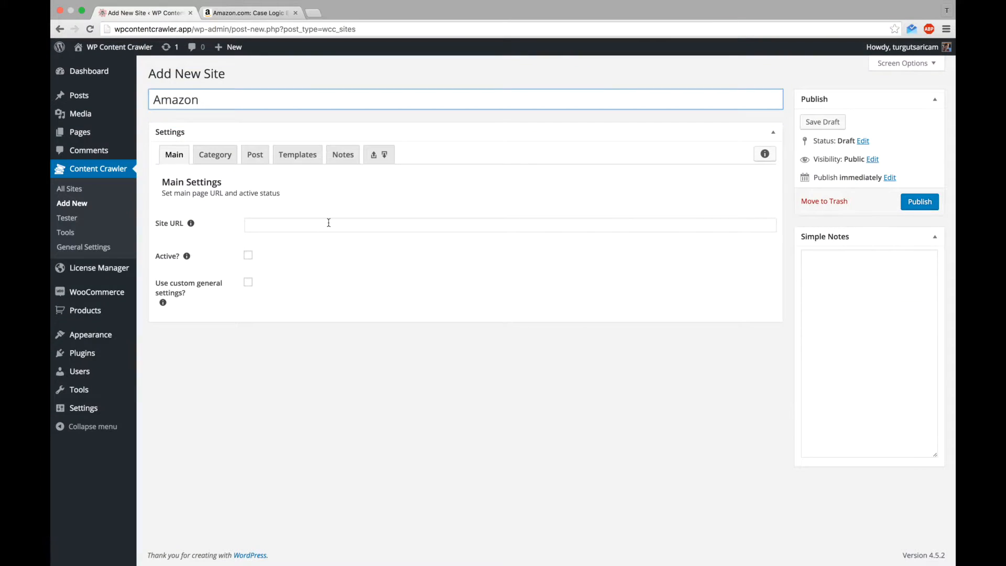
{"action": "left_click", "coordinate": [250, 12]}
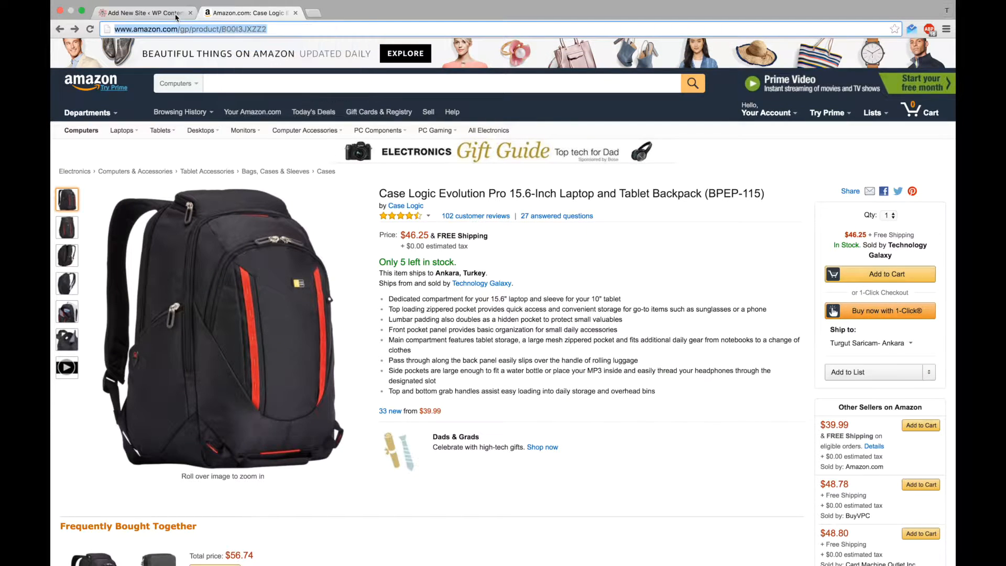
{"action": "left_click", "coordinate": [148, 12]}
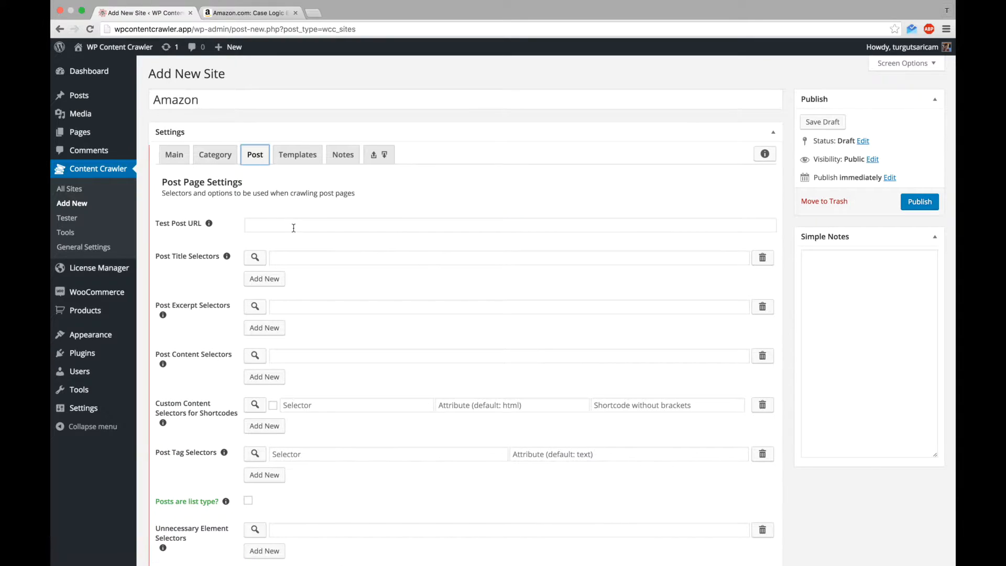
{"action": "type", "text": "http://www.amazon.com/gp/product/B00I3JXZZ2"}
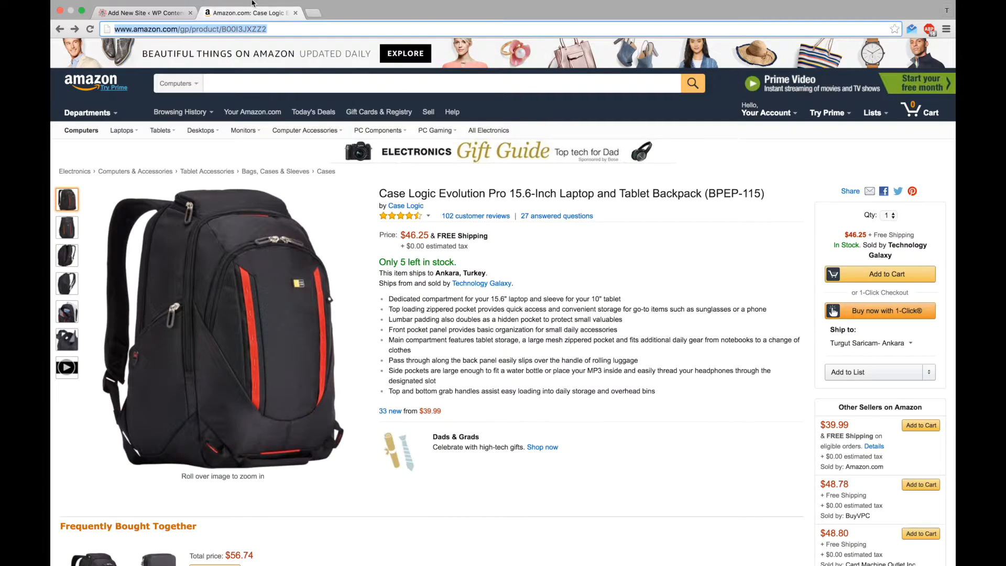
{"action": "left_click", "coordinate": [172, 6]}
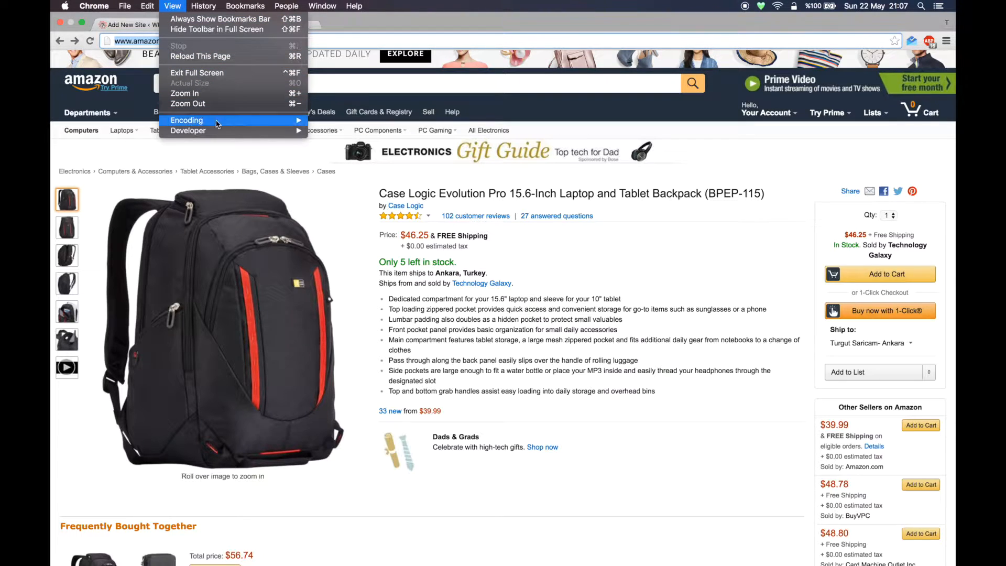
{"action": "mouse_move", "coordinate": [188, 131]}
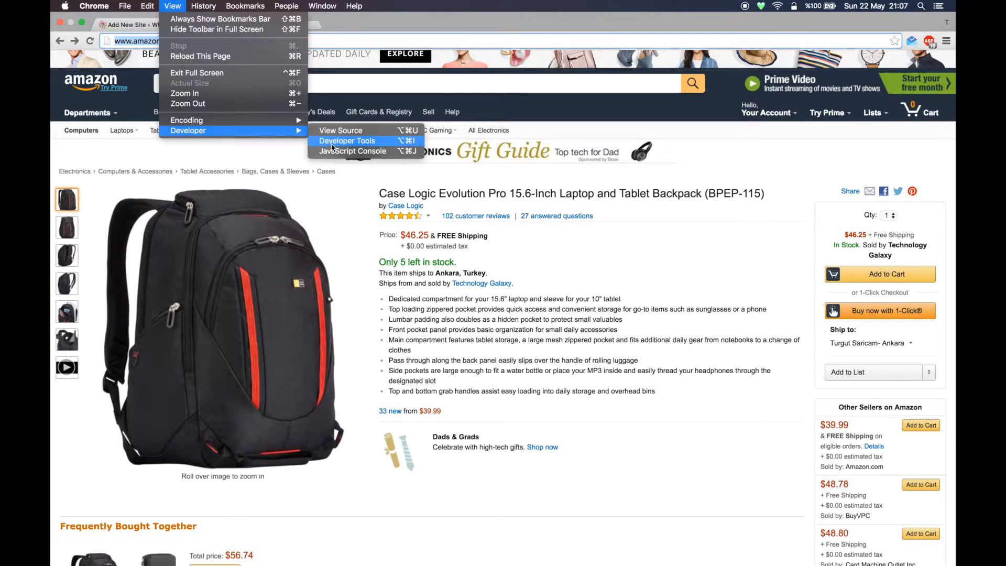
{"action": "left_click", "coordinate": [346, 141]}
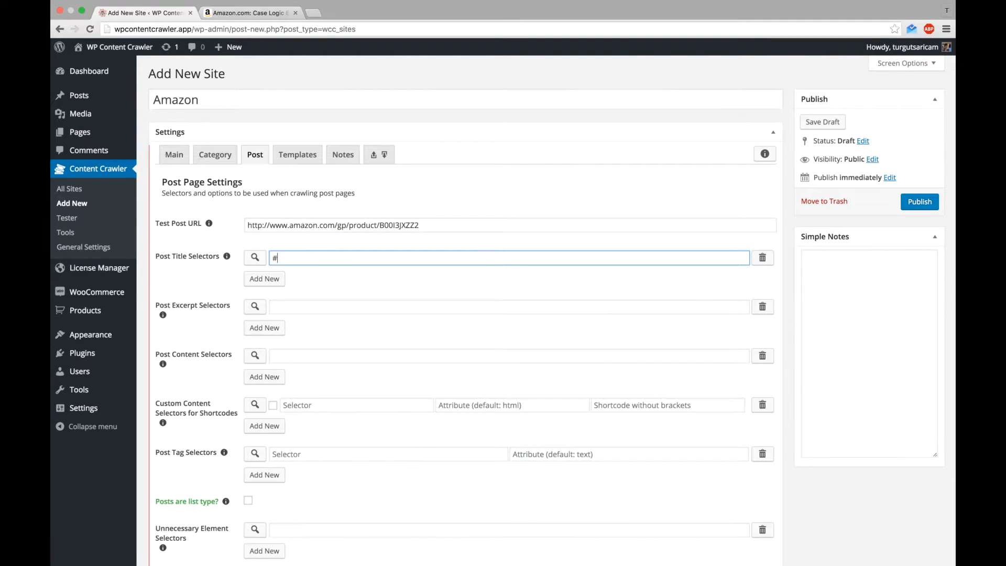
Step: Add #productTitle as the post title selector, test it, and hide the results
{"action": "type", "text": "productTitle"}
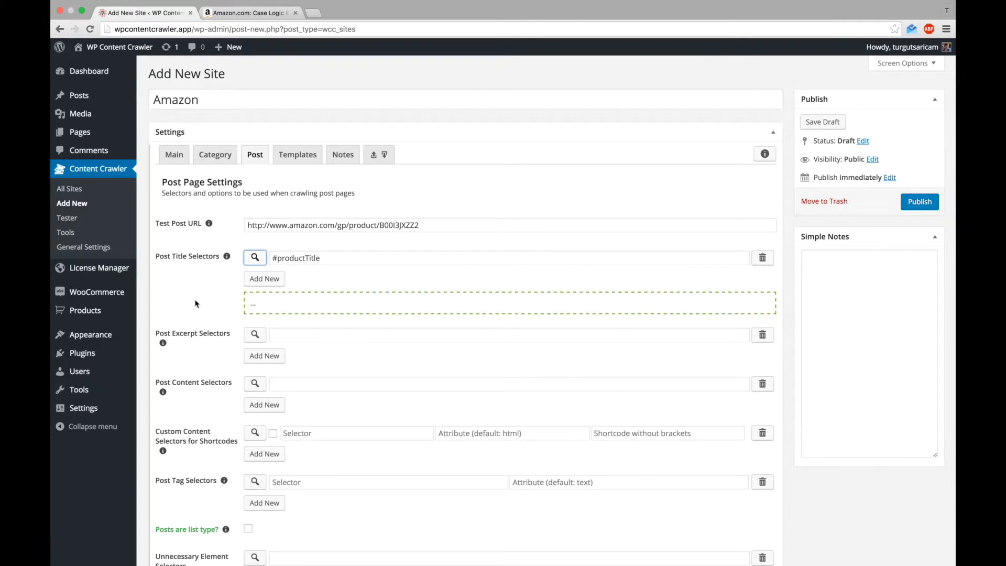
{"action": "left_click", "coordinate": [255, 258]}
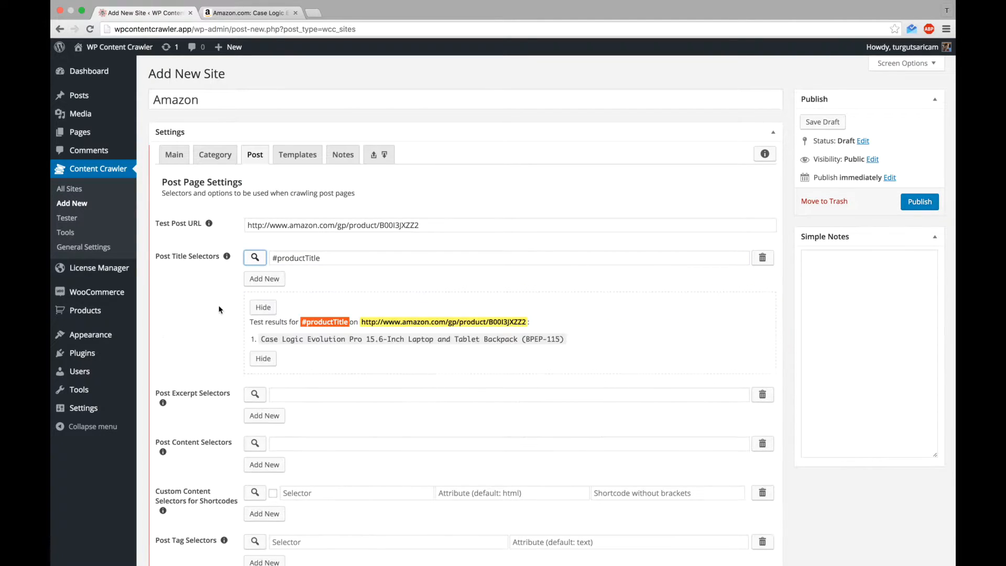
{"action": "left_click", "coordinate": [263, 307]}
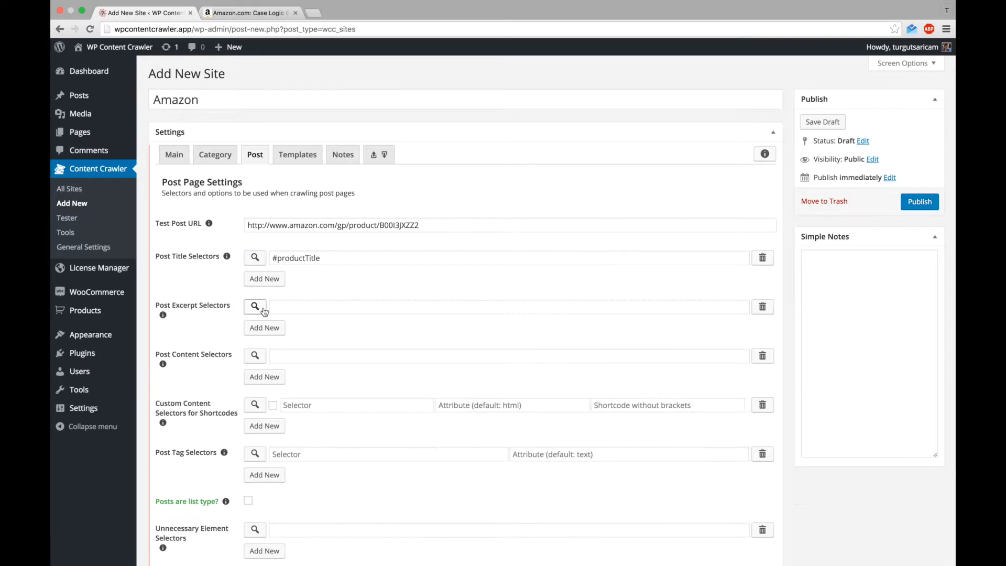
Step: Enable 'Save images as media?' and 'Save images as gallery?'
{"action": "scroll", "scroll_direction": "down", "scroll_amount": 3}
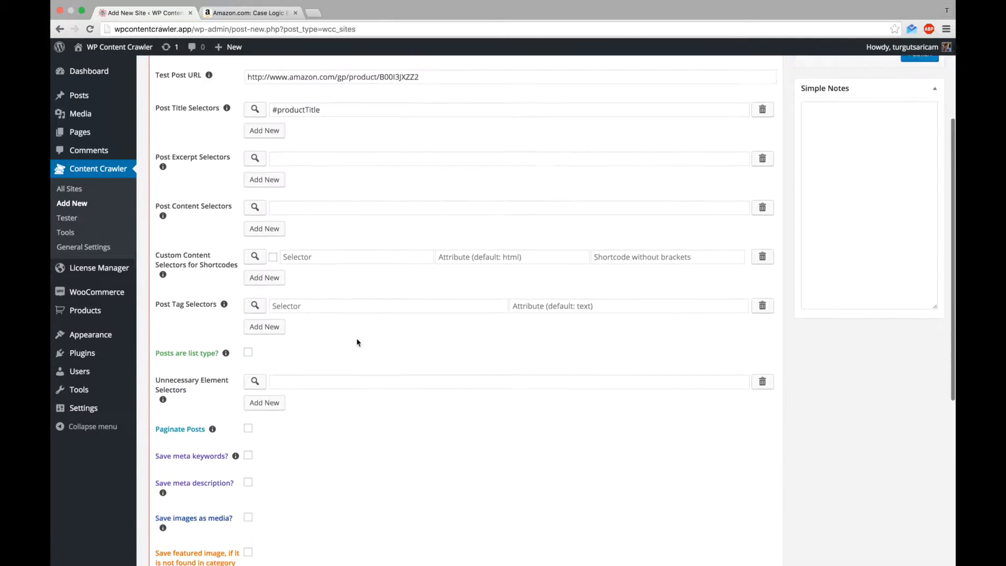
{"action": "scroll", "scroll_direction": "down", "scroll_amount": 3}
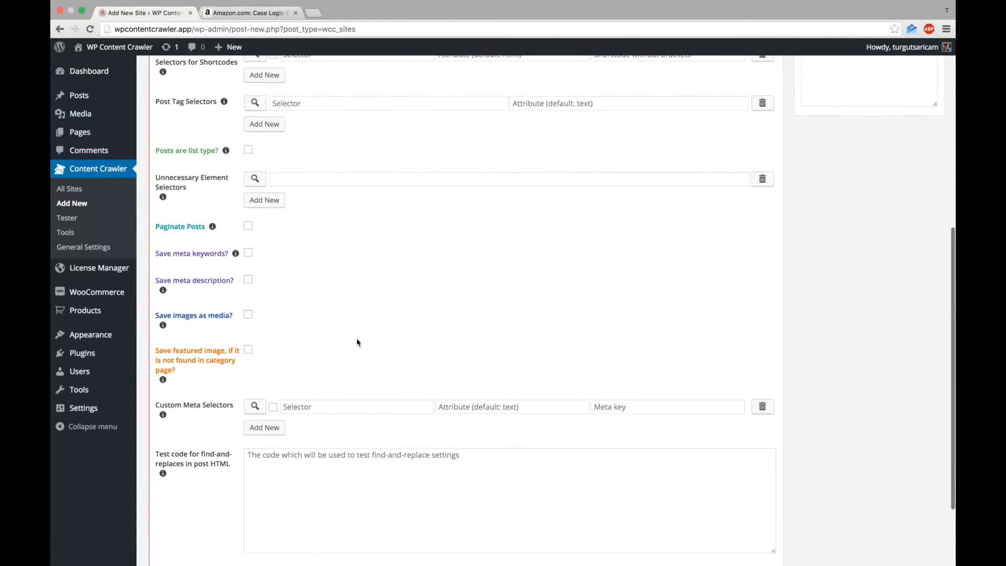
{"action": "left_click", "coordinate": [248, 314]}
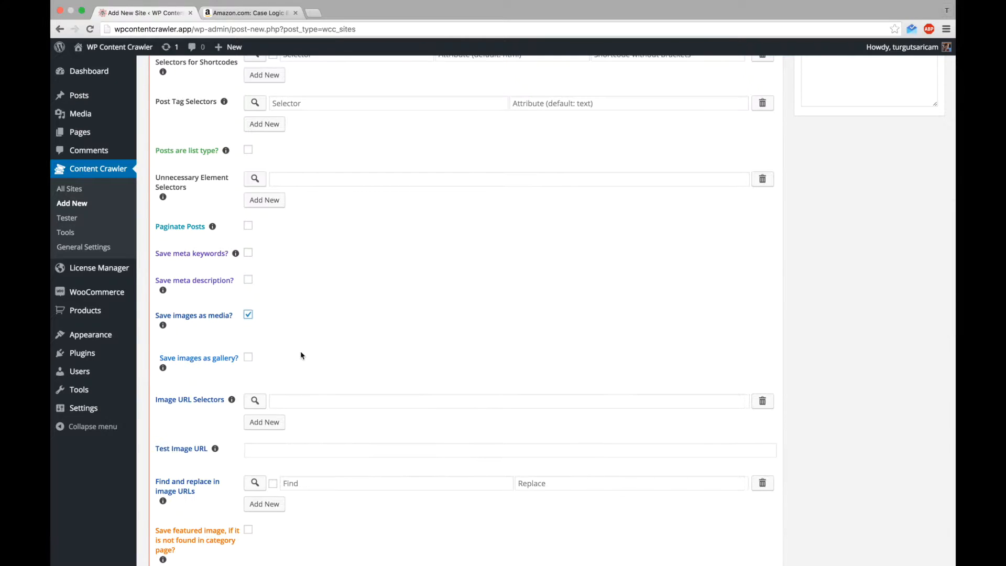
{"action": "scroll", "scroll_direction": "down", "scroll_amount": 3}
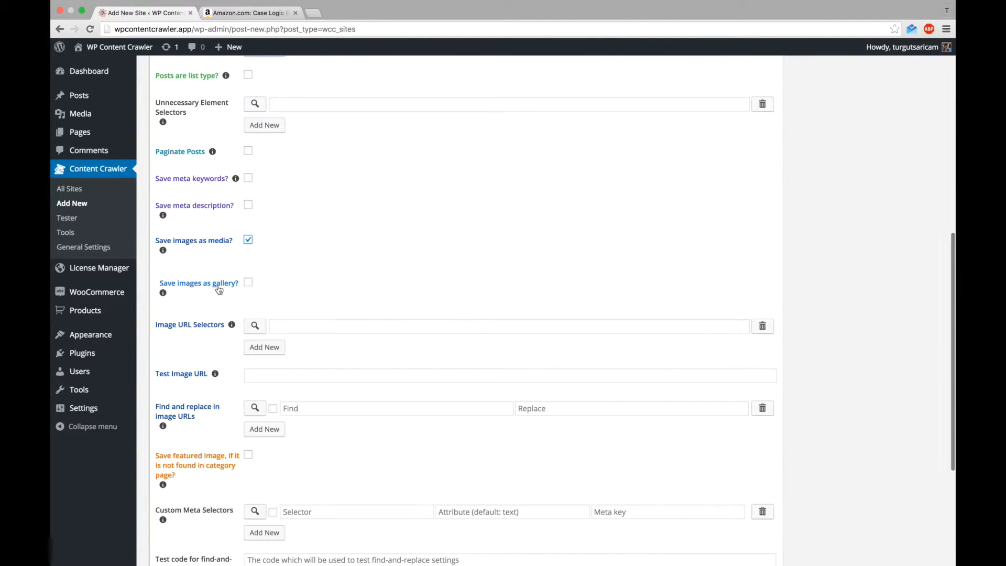
{"action": "left_click", "coordinate": [249, 282]}
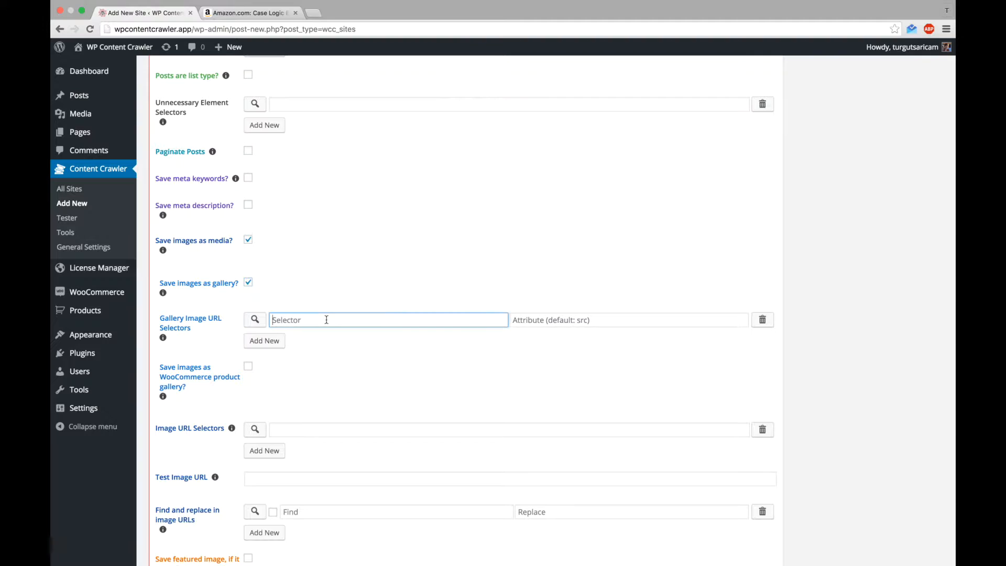
{"action": "left_click", "coordinate": [249, 13]}
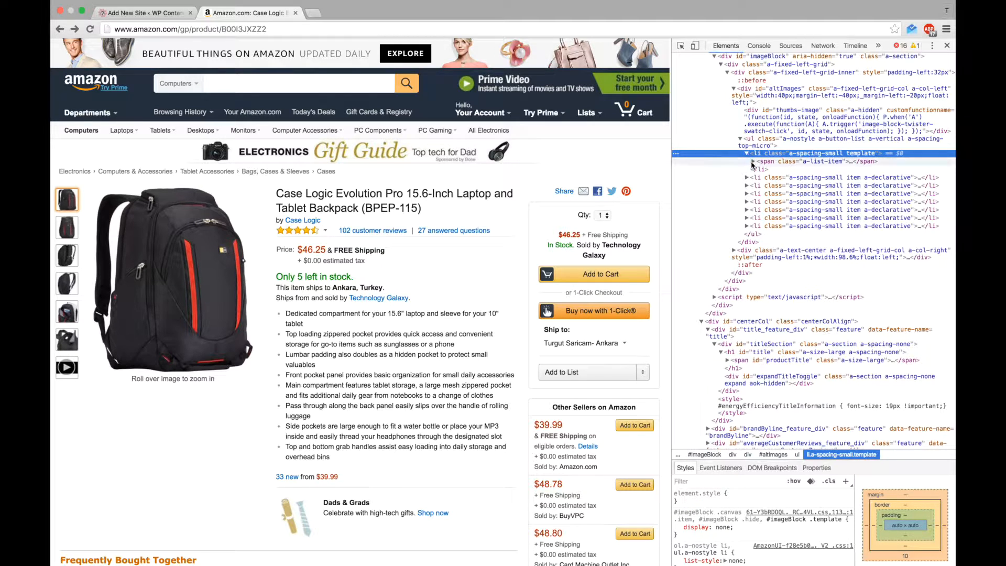
{"action": "left_click", "coordinate": [748, 161]}
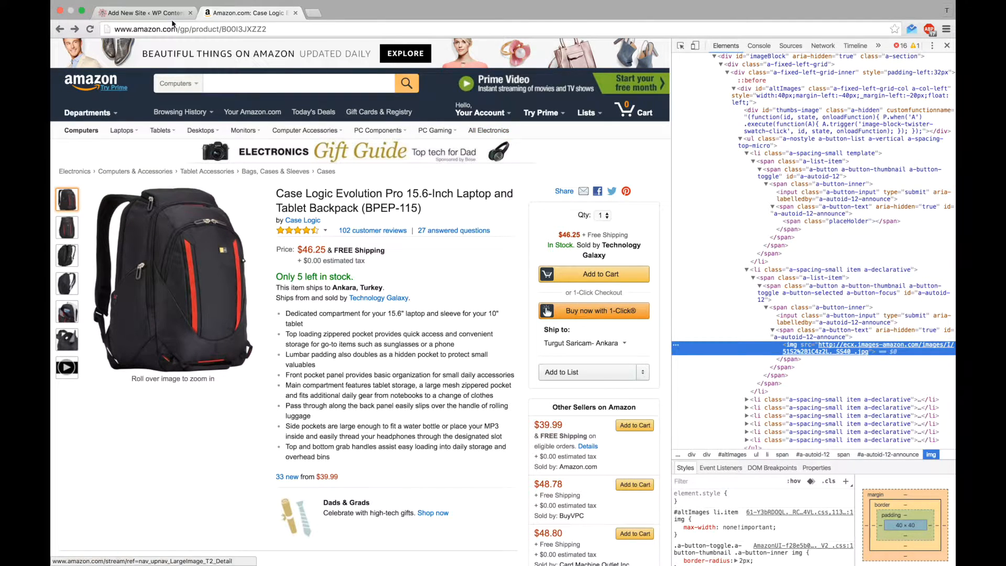
{"action": "left_click", "coordinate": [141, 13]}
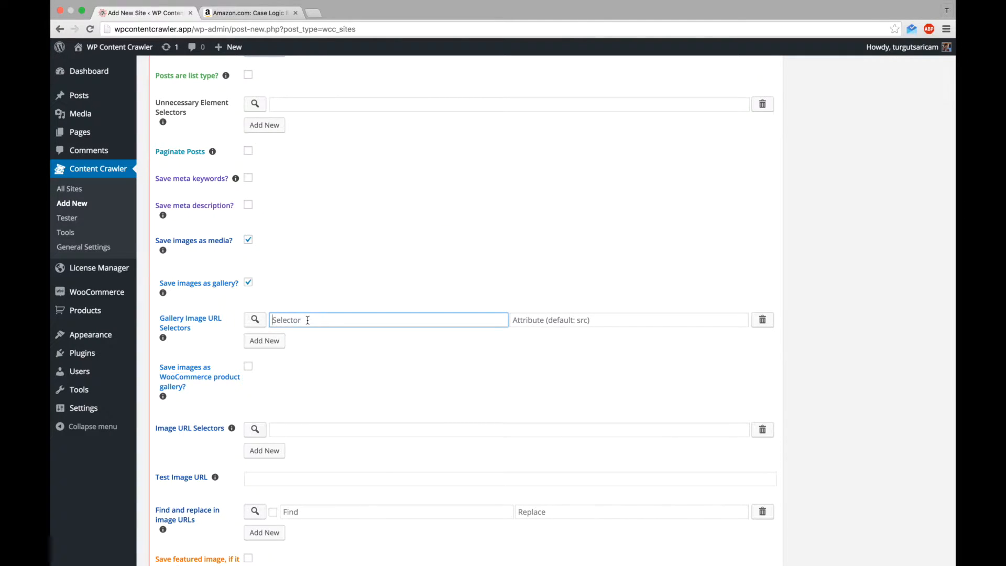
Step: Set the gallery selector to '#altImages ul > li img' and test it, getting seven image URLs
{"action": "type", "text": "#altImages u"}
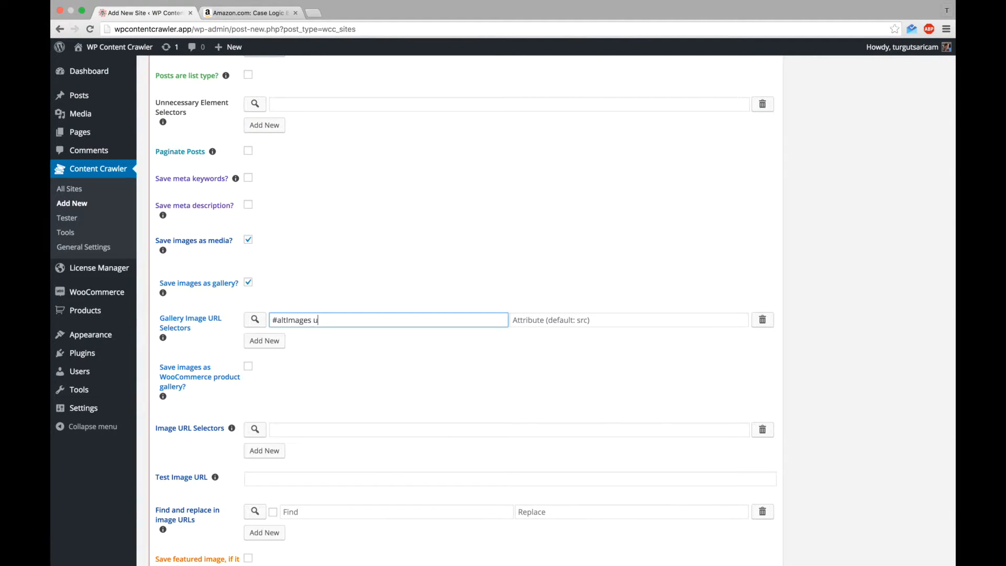
{"action": "type", "text": "l li img"}
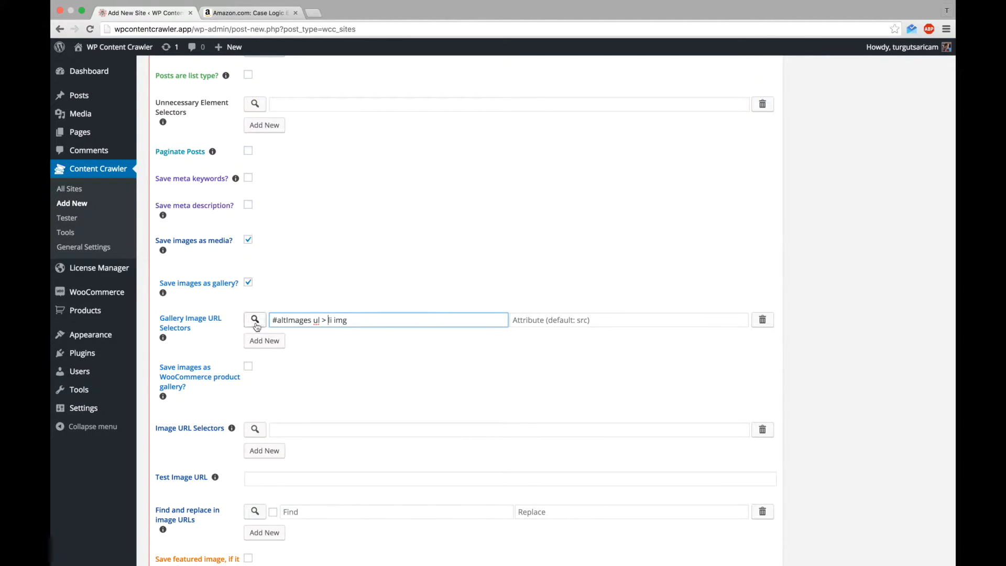
{"action": "left_click", "coordinate": [254, 320]}
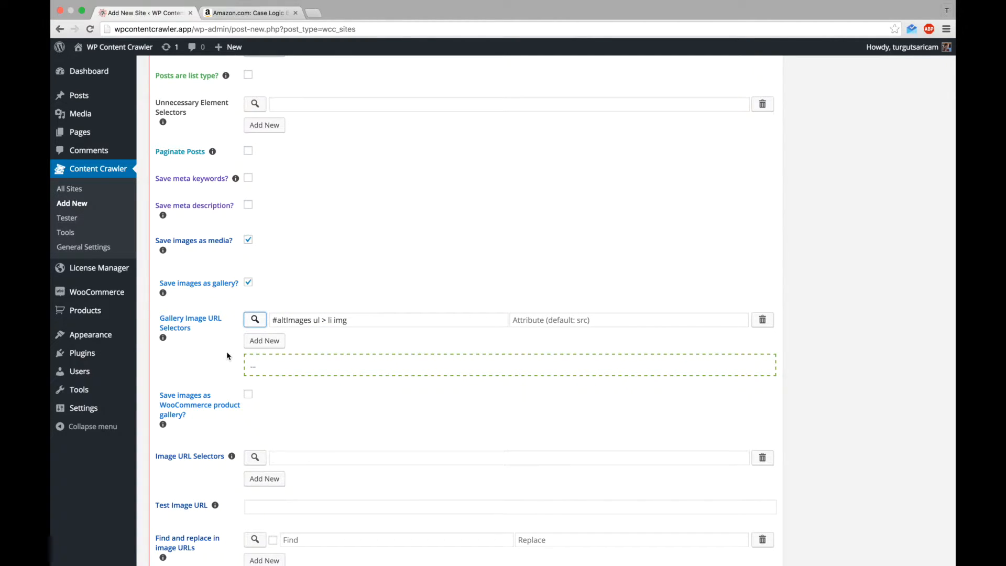
{"action": "left_click", "coordinate": [255, 320]}
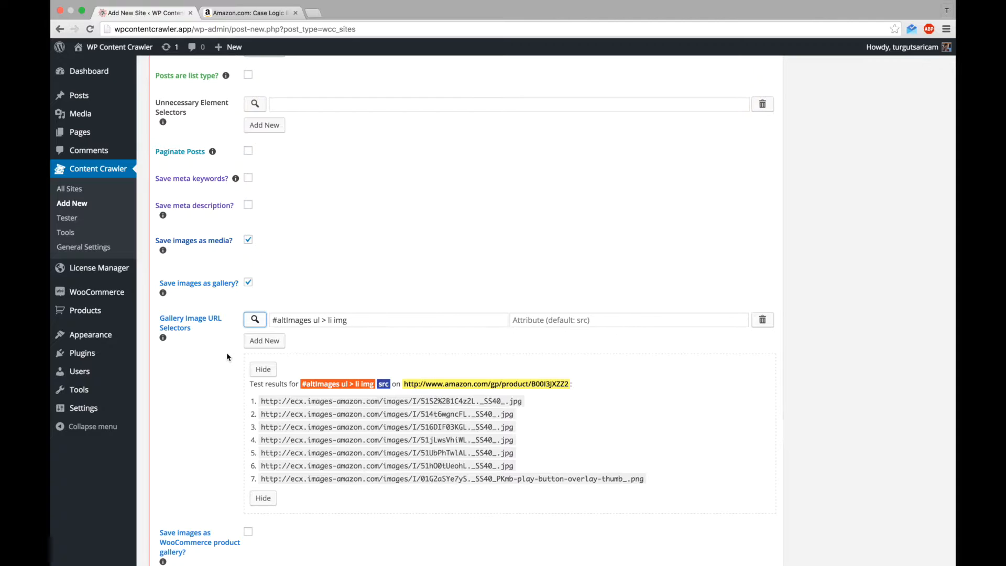
{"action": "scroll", "scroll_direction": "down", "scroll_amount": 3}
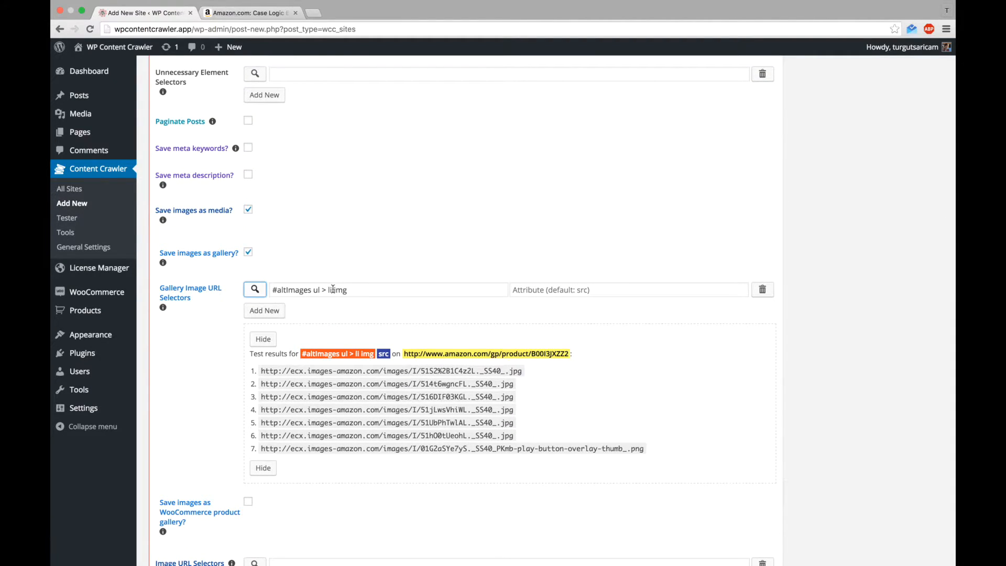
Step: Add :not(:last-child) to the gallery image selector and re-test it
{"action": "left_click", "coordinate": [388, 290]}
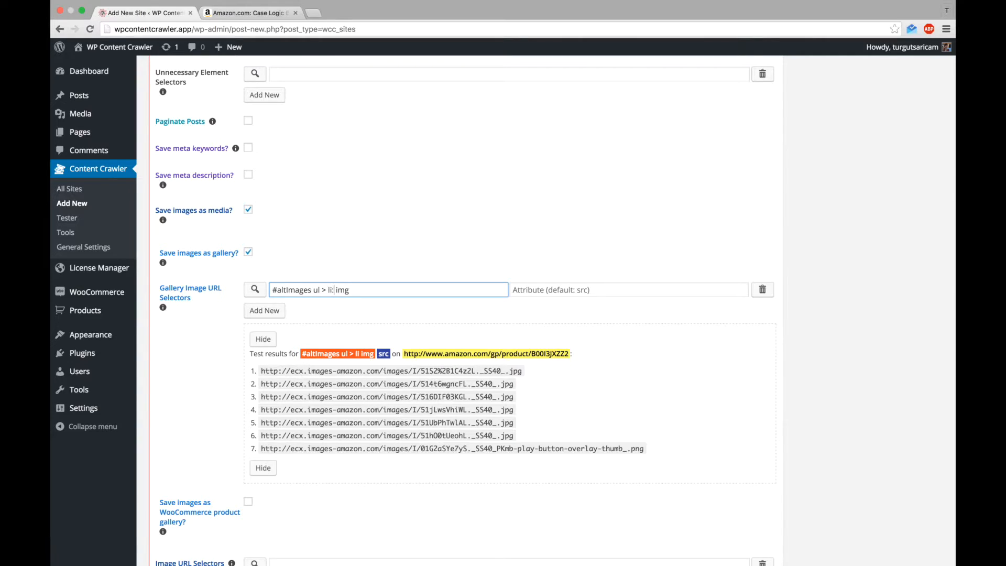
{"action": "type", "text": ":not(last)"}
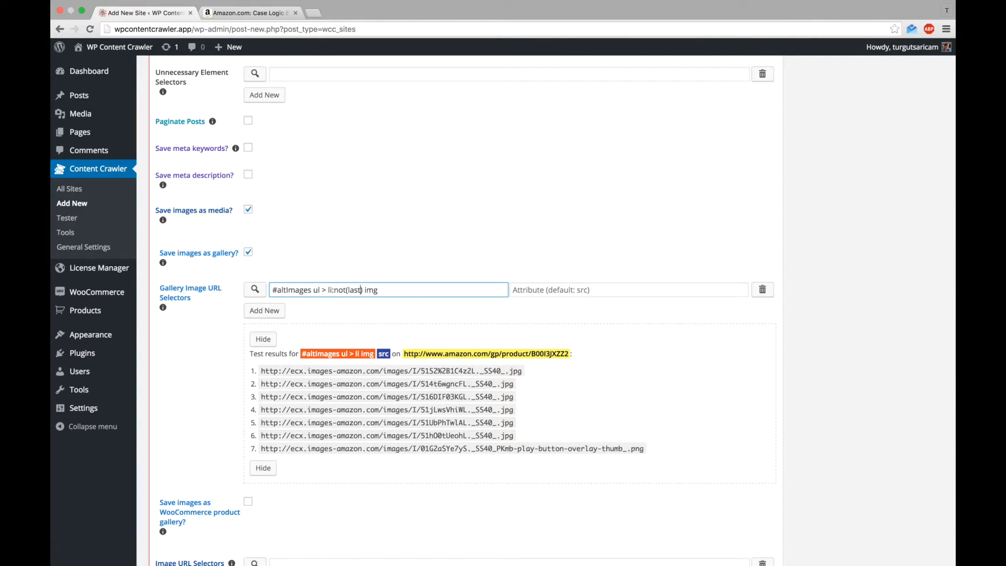
{"action": "type", "text": "-child"}
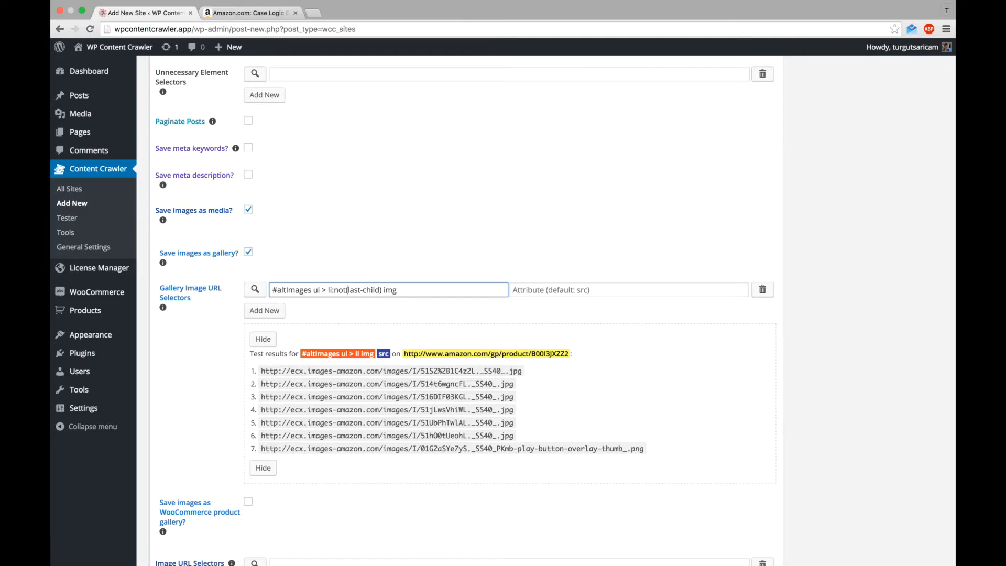
{"action": "left_click", "coordinate": [255, 289]}
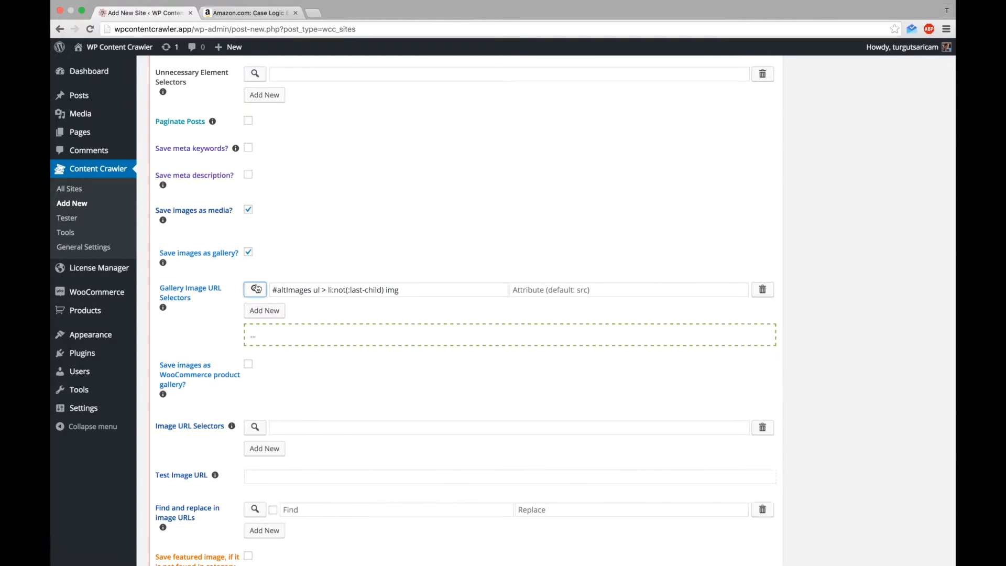
{"action": "mouse_move", "coordinate": [217, 340]}
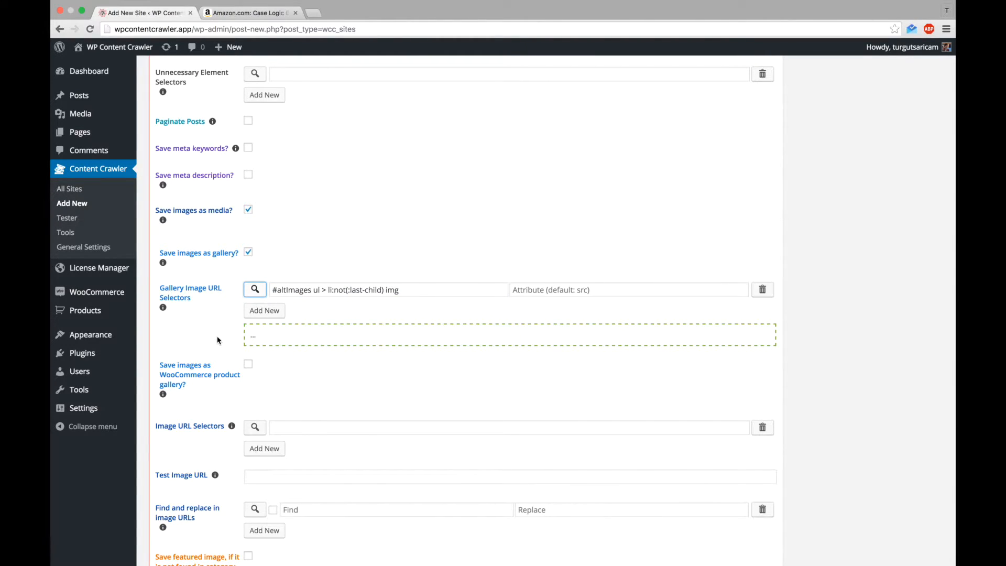
{"action": "left_click", "coordinate": [255, 290]}
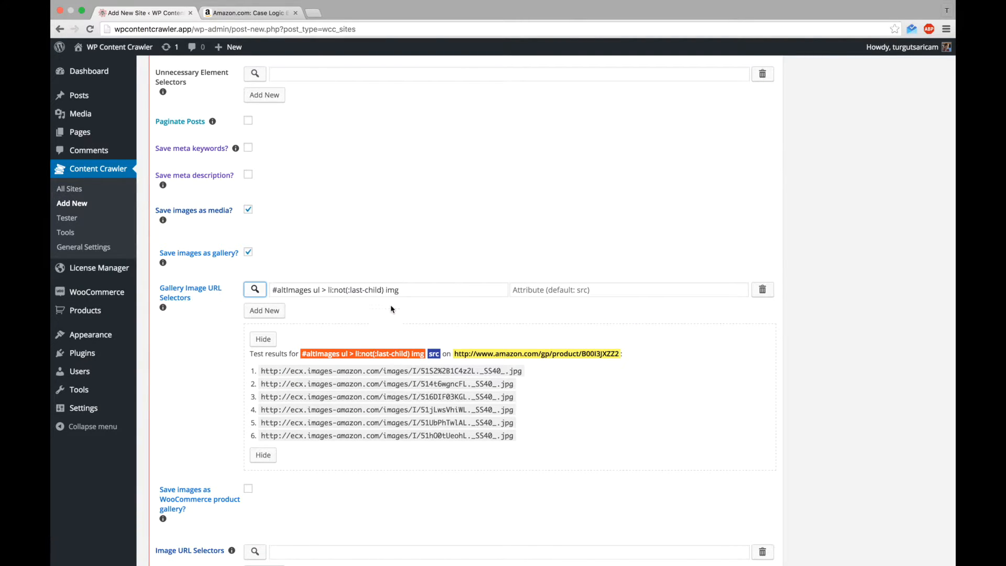
Step: Also add :not(:first-child) to the selector and test it, returning five URLs
{"action": "left_click", "coordinate": [388, 289]}
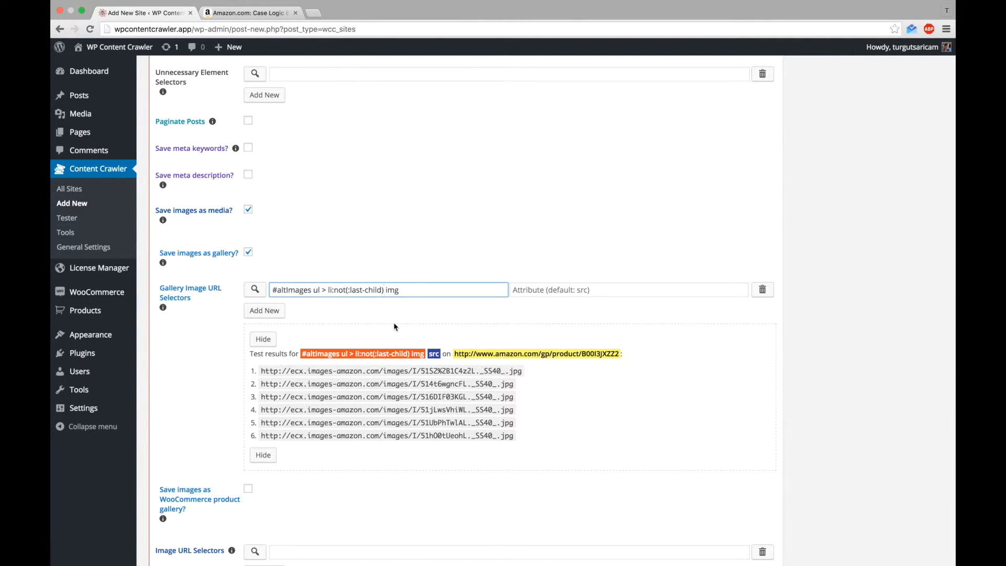
{"action": "type", "text": ":not(:first-child"}
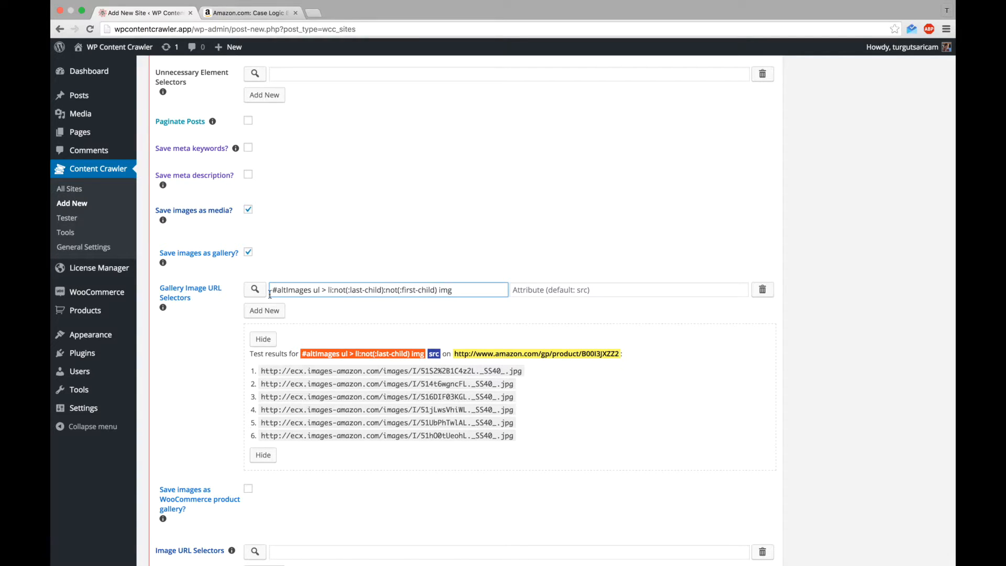
{"action": "left_click", "coordinate": [262, 339]}
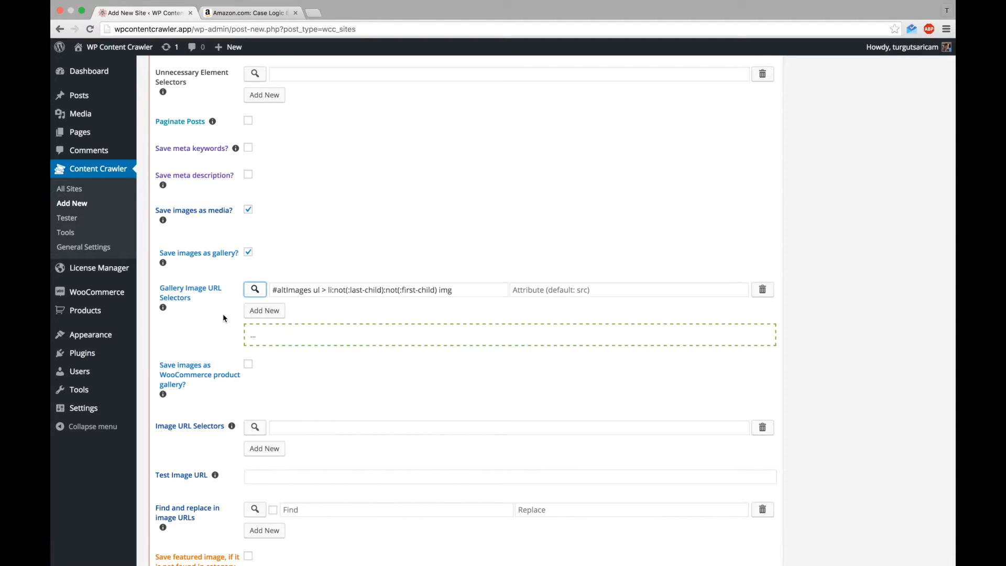
{"action": "left_click", "coordinate": [255, 289]}
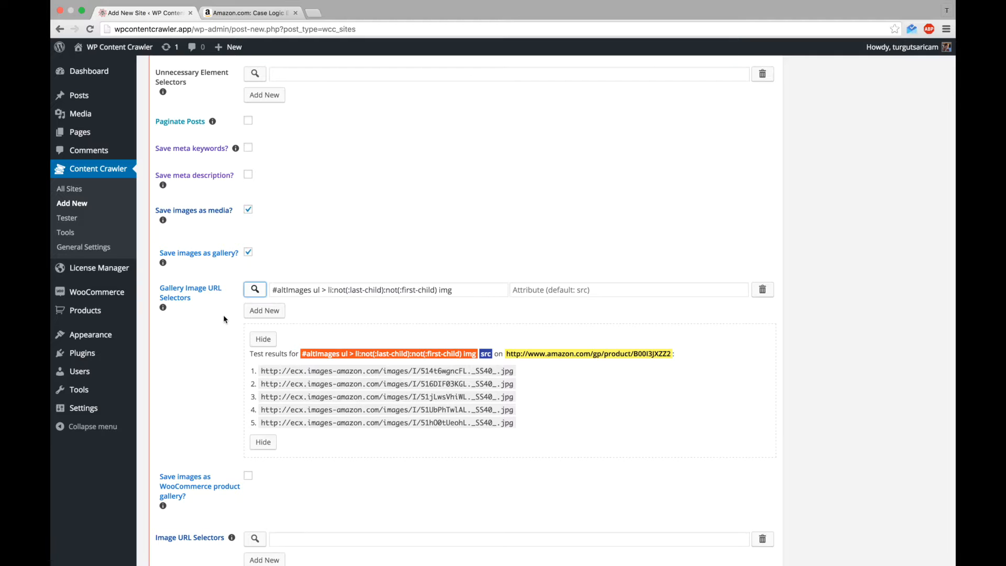
{"action": "scroll", "scroll_direction": "down", "scroll_amount": 3}
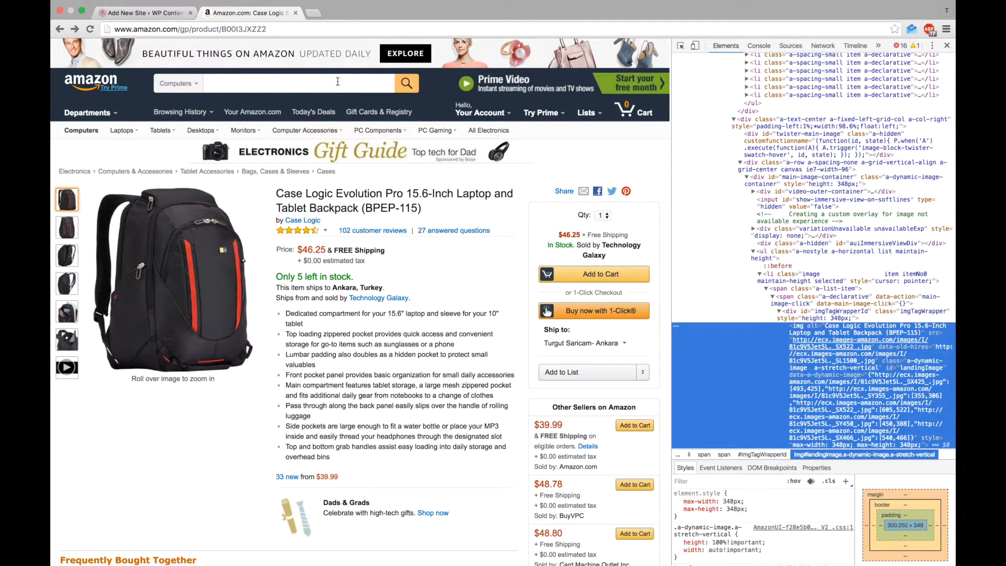
{"action": "left_click", "coordinate": [145, 12]}
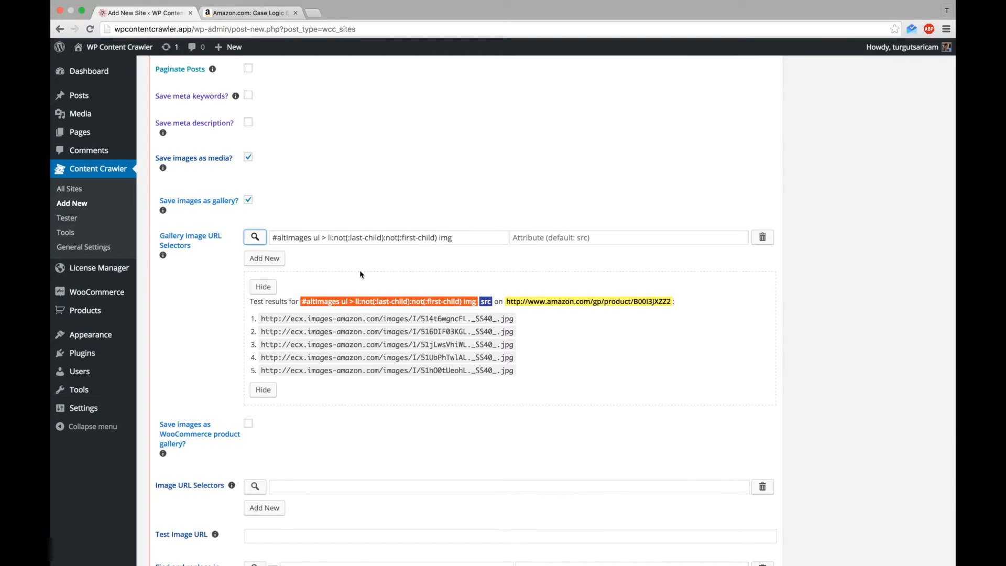
Step: Add an image URL rule replacing SS40 with SX522 and test it on a gallery URL
{"action": "scroll", "scroll_direction": "down", "scroll_amount": 3}
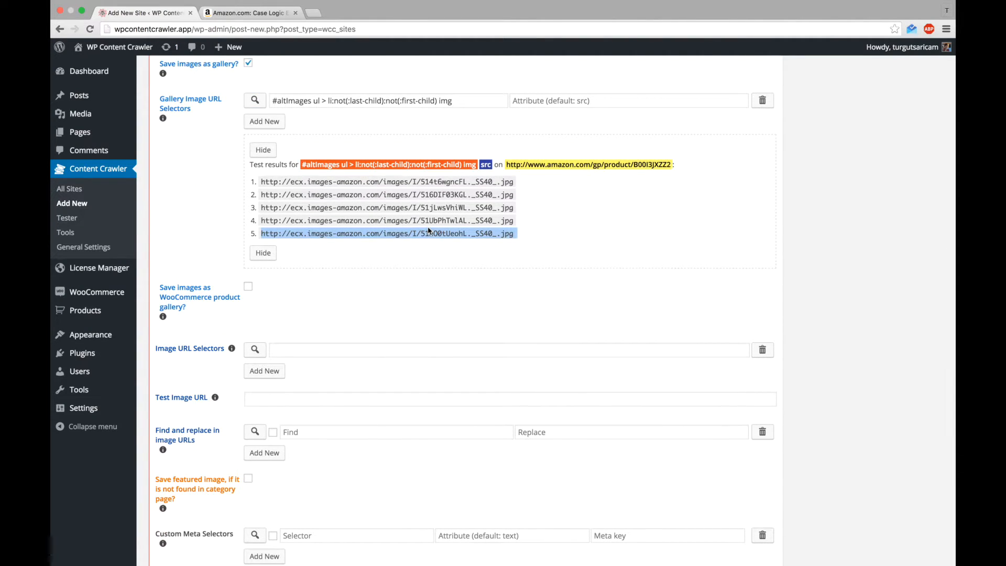
{"action": "scroll", "scroll_direction": "down", "scroll_amount": 3}
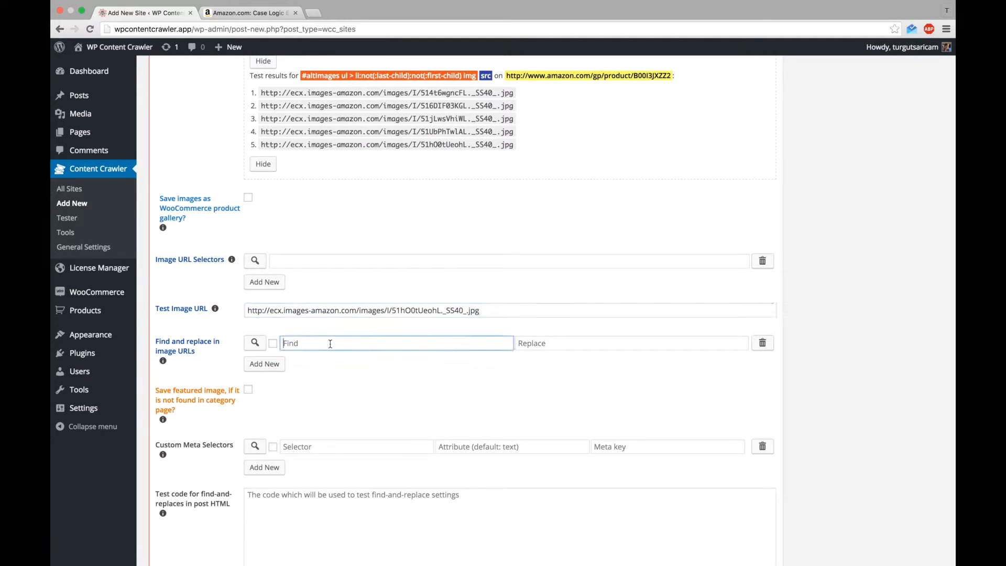
{"action": "type", "text": "SS40"}
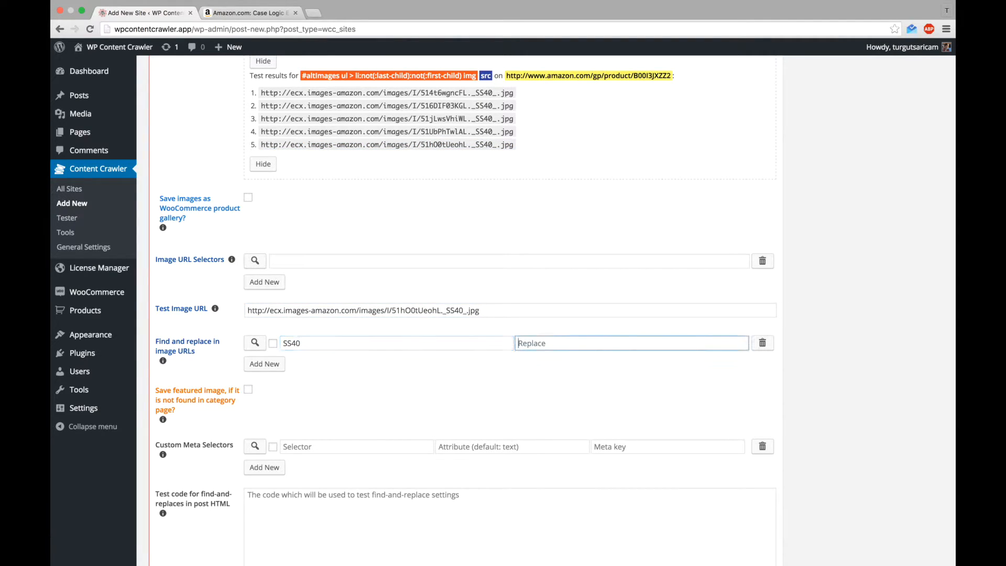
{"action": "type", "text": "SX522"}
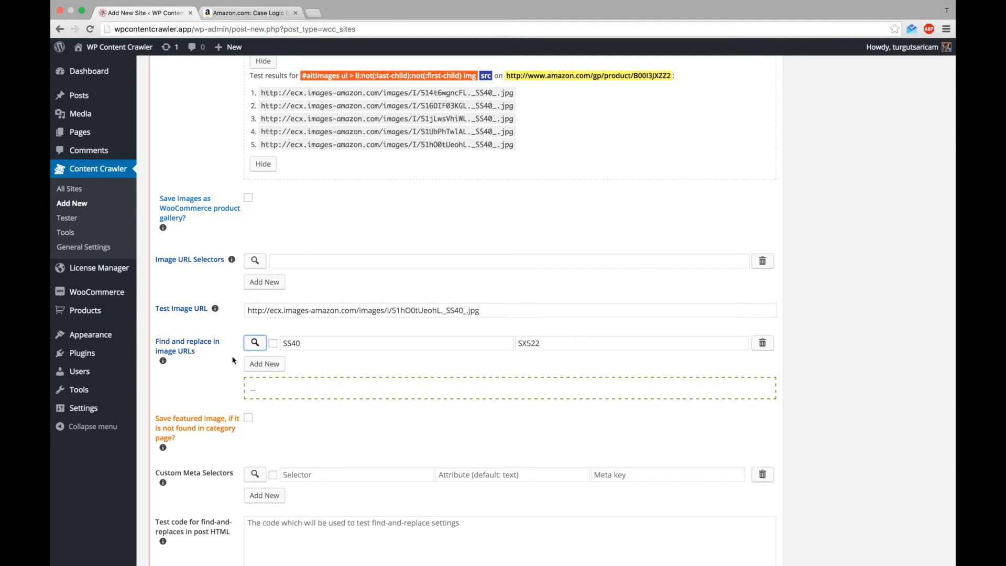
{"action": "left_click", "coordinate": [255, 343]}
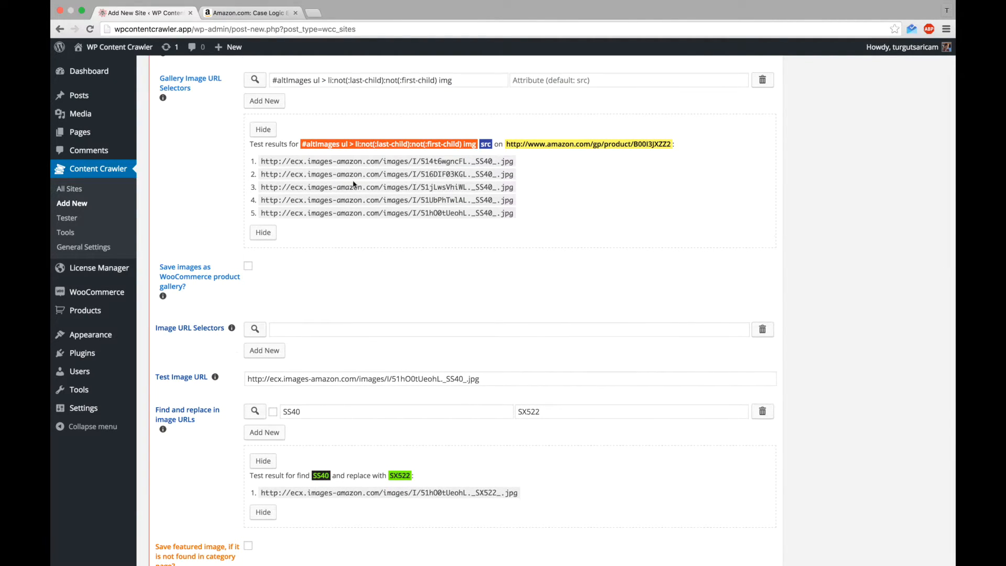
Step: Copy the gallery image selector and enable Save featured image
{"action": "left_click", "coordinate": [388, 80]}
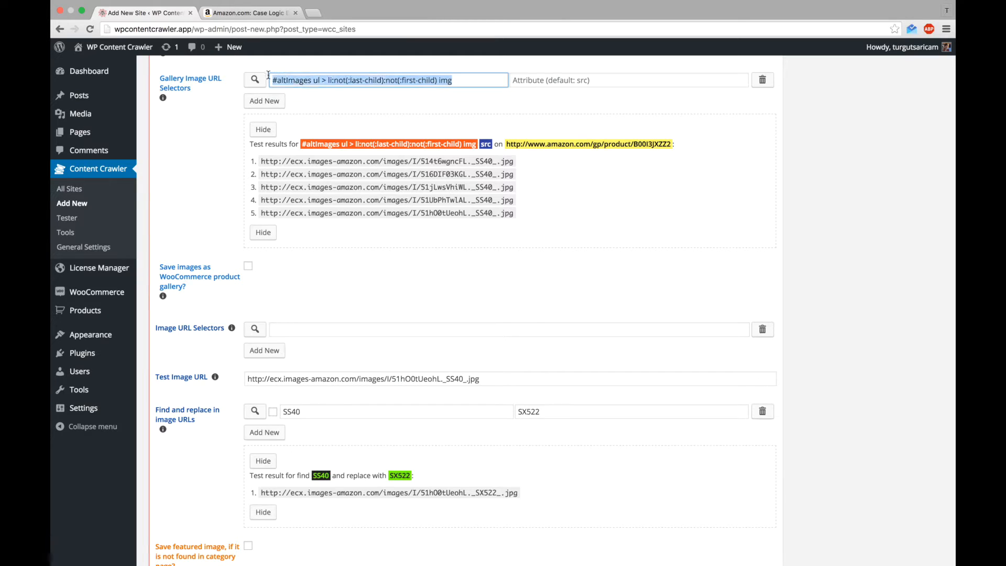
{"action": "right_click", "coordinate": [388, 80]}
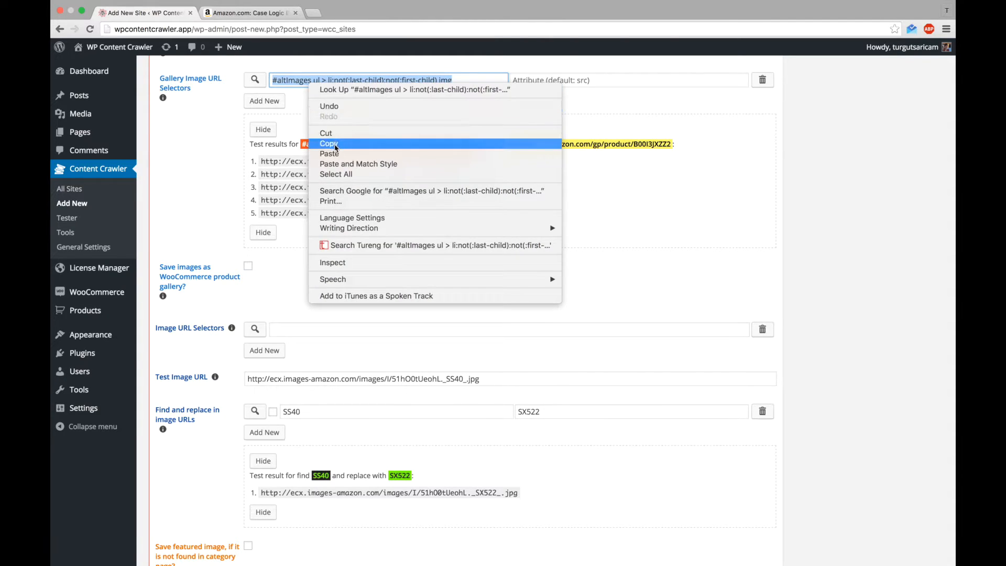
{"action": "left_click", "coordinate": [328, 143]}
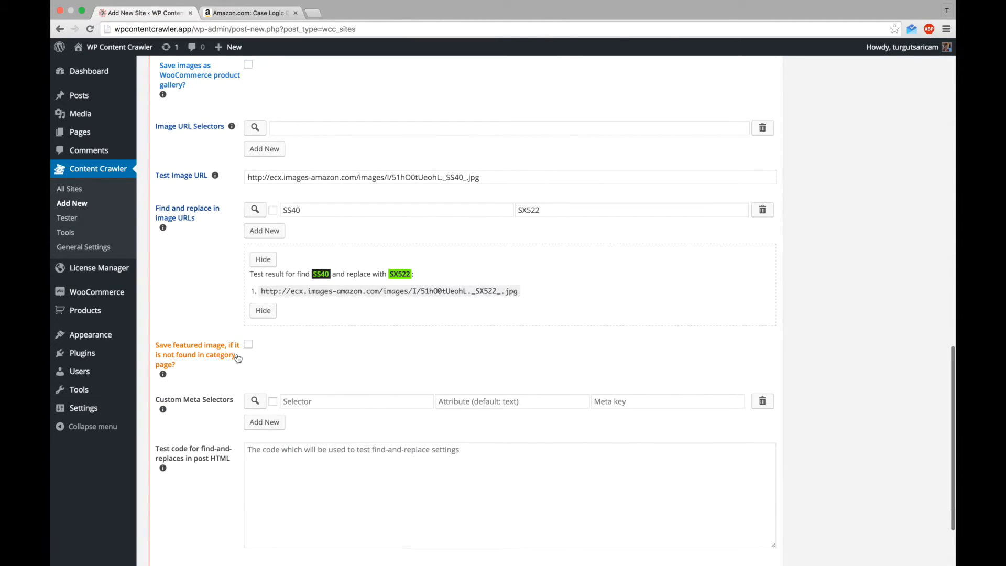
{"action": "left_click", "coordinate": [249, 345]}
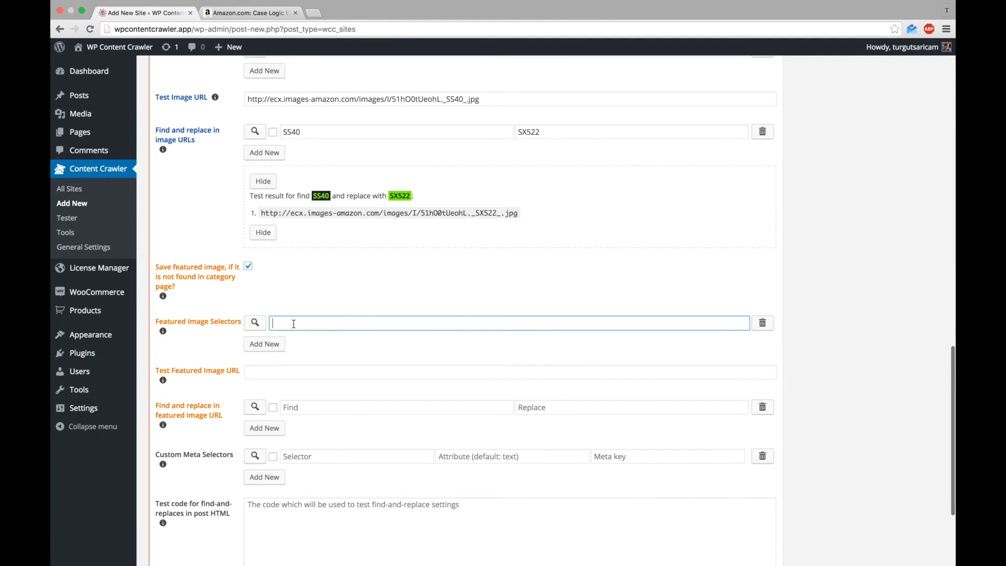
Step: Set the featured image selector to '#altImages ul > li:first-child img' and test it
{"action": "type", "text": "#altImages ul > li:not(:last-child):not(:first-child) img"}
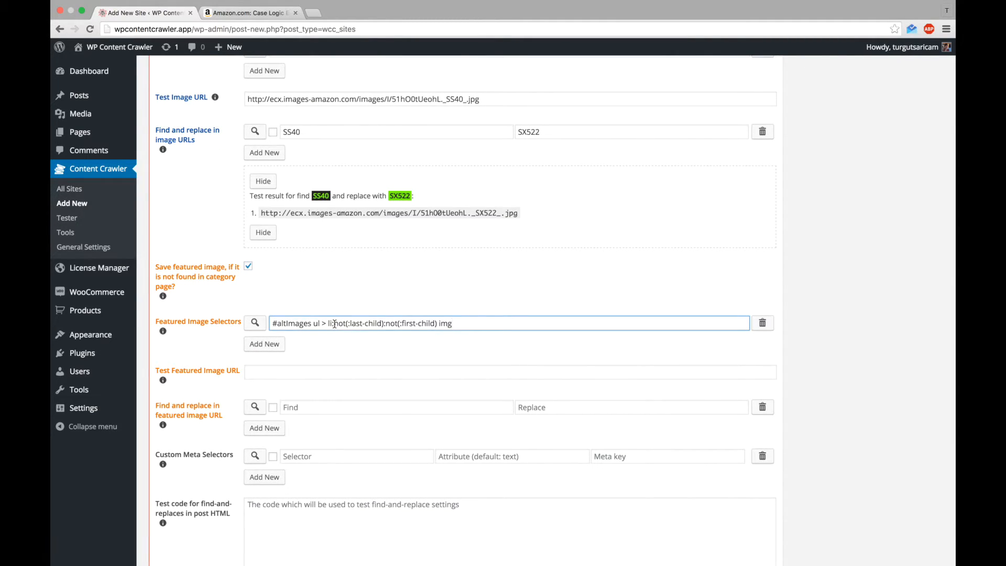
{"action": "left_click_drag", "start_coordinate": [332, 323], "coordinate": [441, 323]}
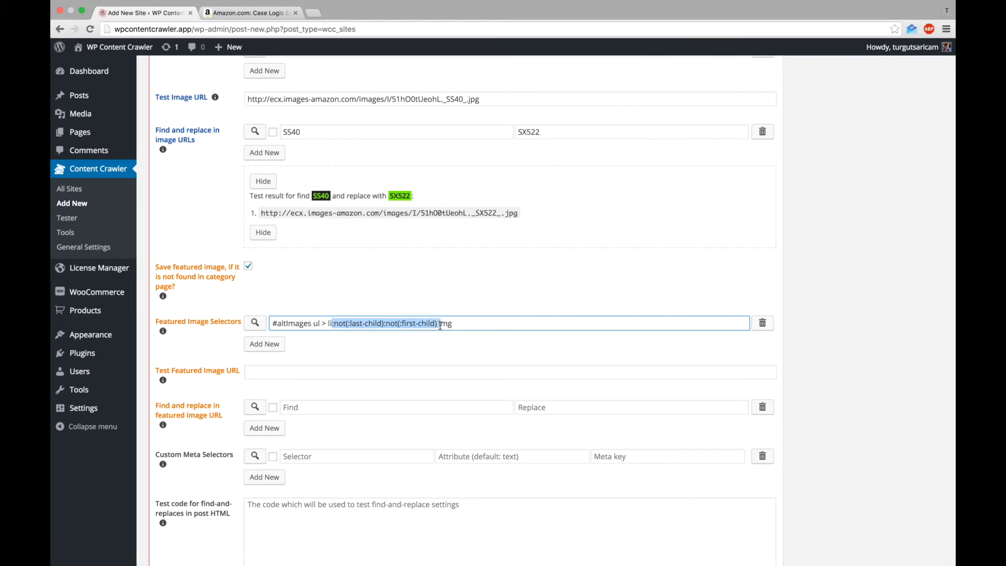
{"action": "key", "text": "Delete"}
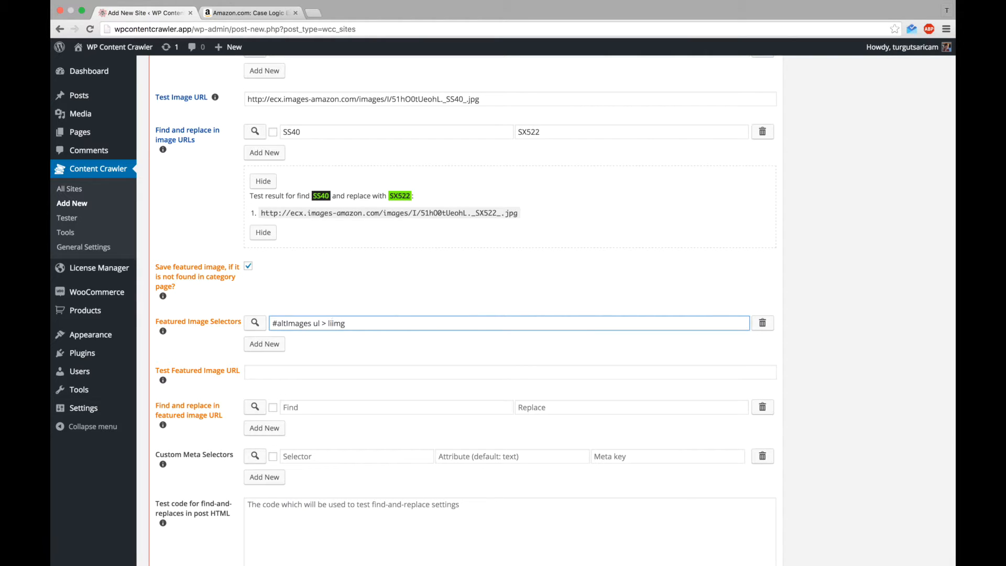
{"action": "type", "text": ":first-child"}
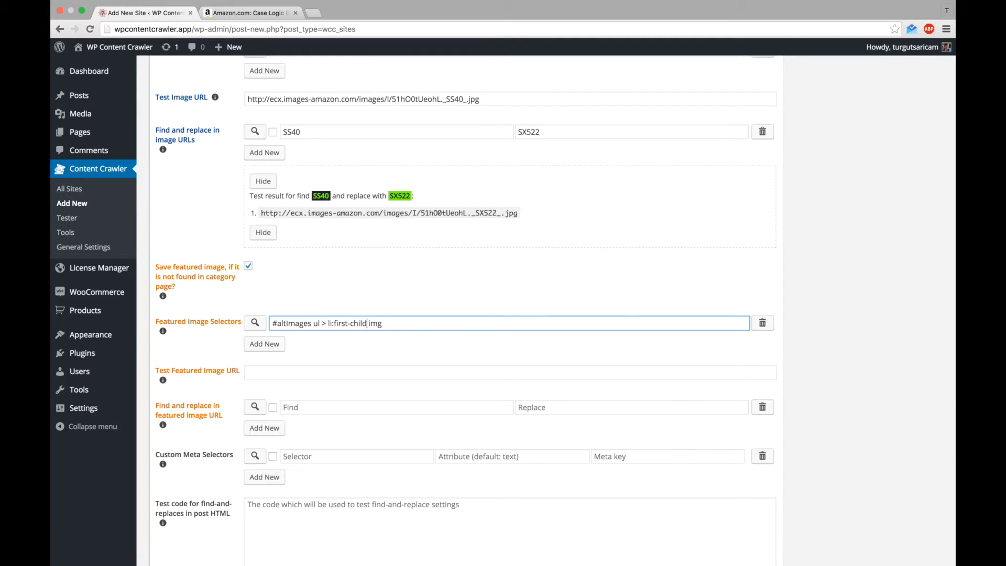
{"action": "left_click", "coordinate": [254, 323]}
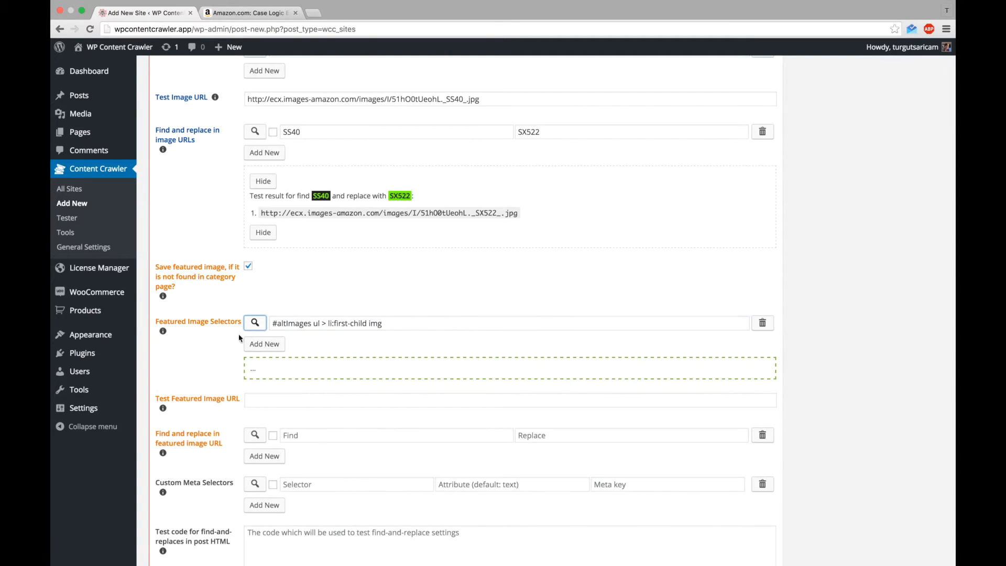
{"action": "scroll", "scroll_direction": "down", "scroll_amount": 3}
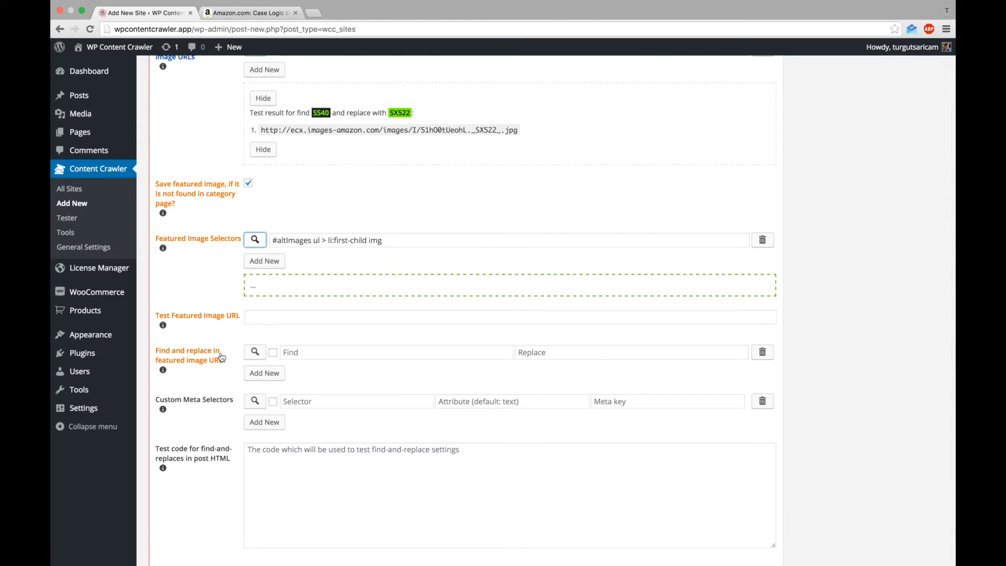
{"action": "left_click", "coordinate": [255, 240]}
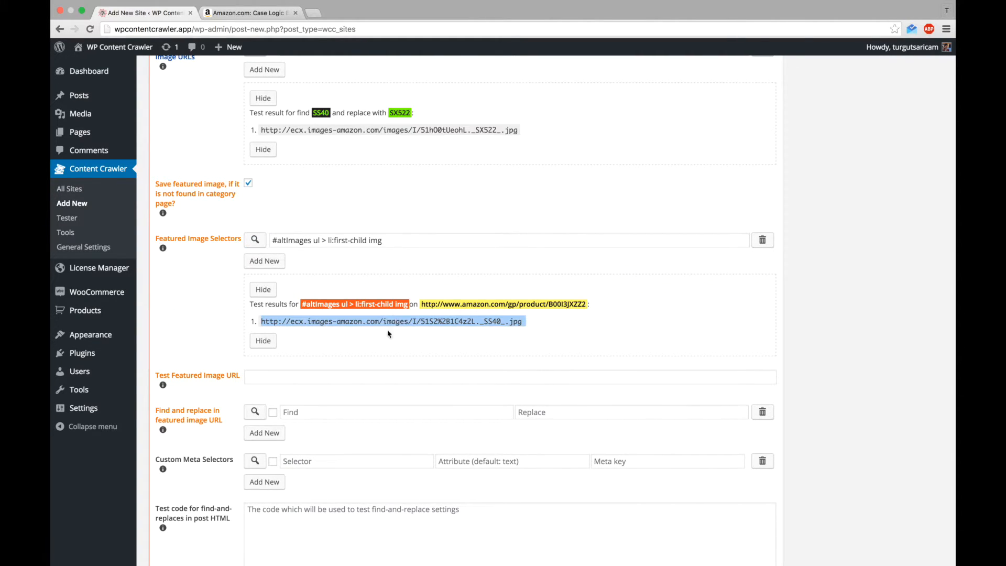
Step: Set the featured image find SS40 and replace SX522, confirming the '_SX522_.jpg' result
{"action": "type", "text": "S"}
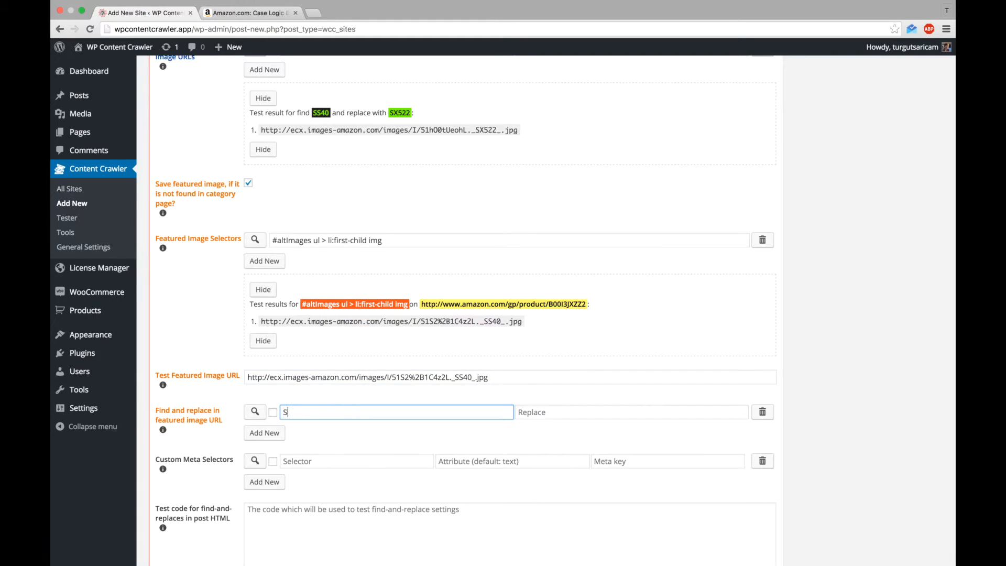
{"action": "type", "text": "SX522"}
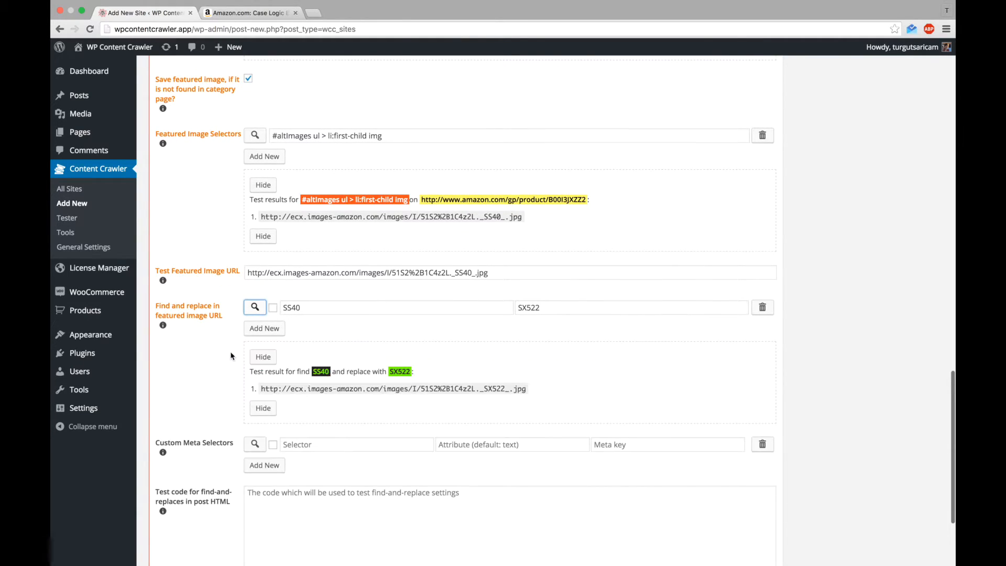
{"action": "triple_click", "coordinate": [392, 388]}
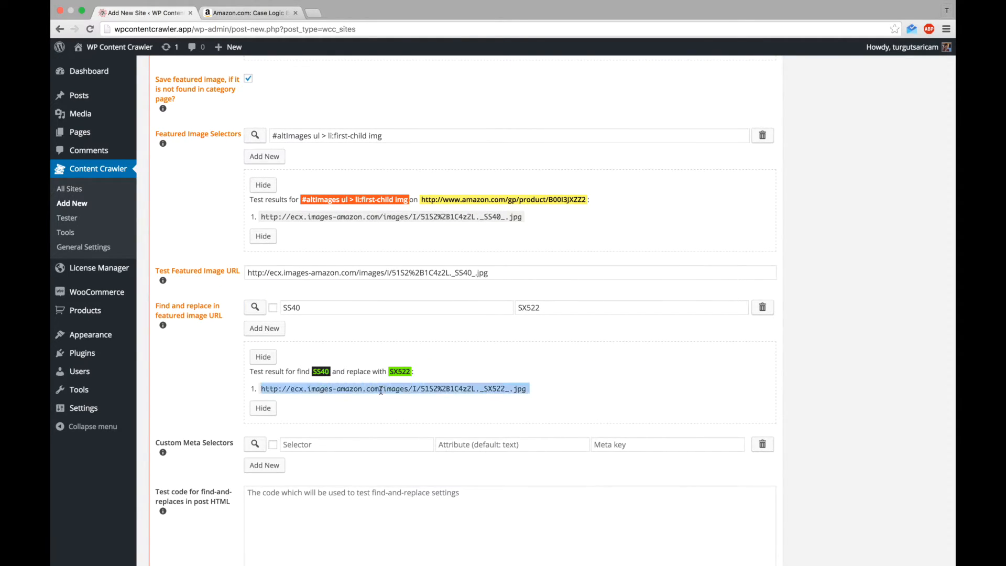
{"action": "left_click", "coordinate": [392, 388]}
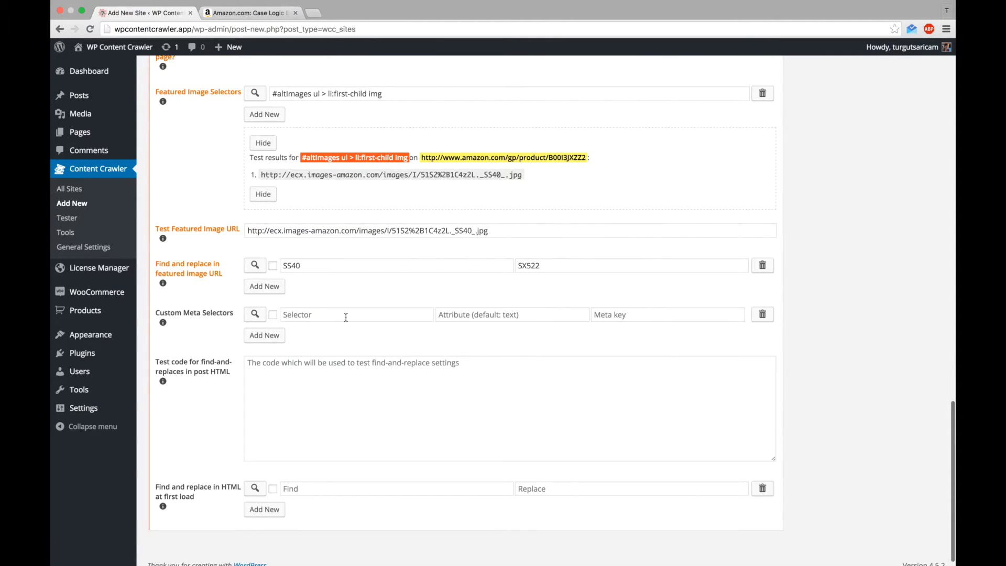
{"action": "scroll", "scroll_direction": "up", "scroll_amount": 3}
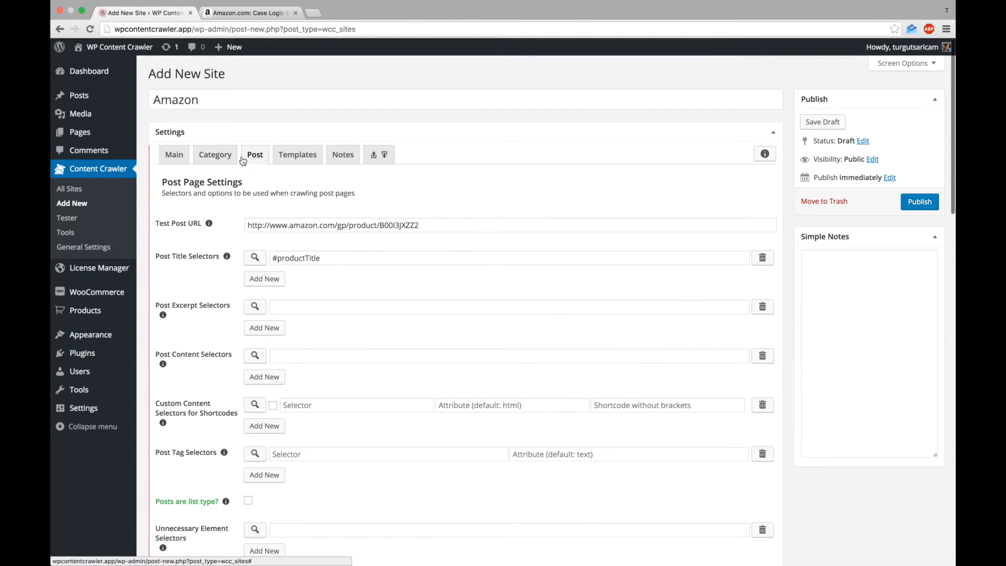
Step: Set the site's post type to product
{"action": "left_click", "coordinate": [174, 154]}
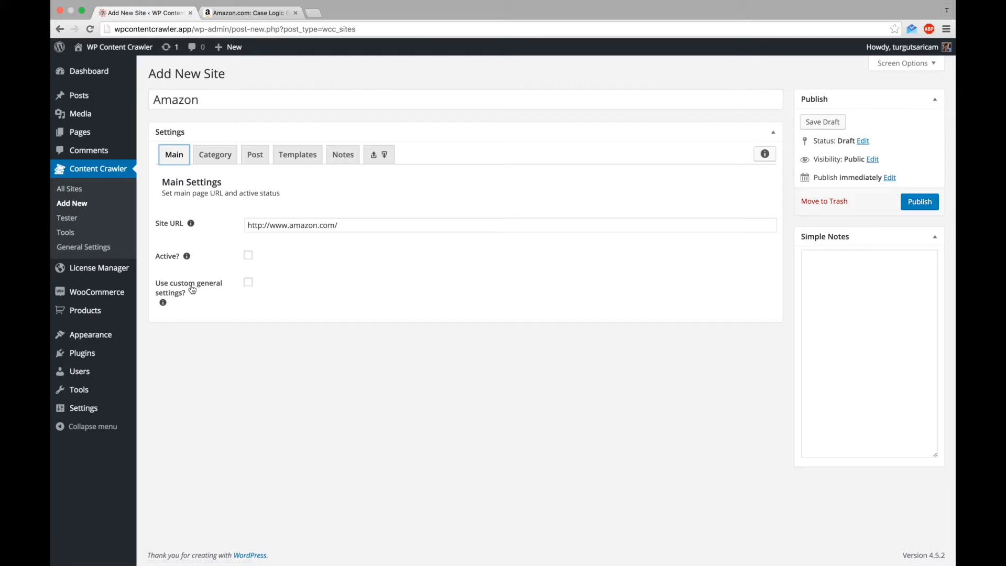
{"action": "left_click", "coordinate": [383, 154]}
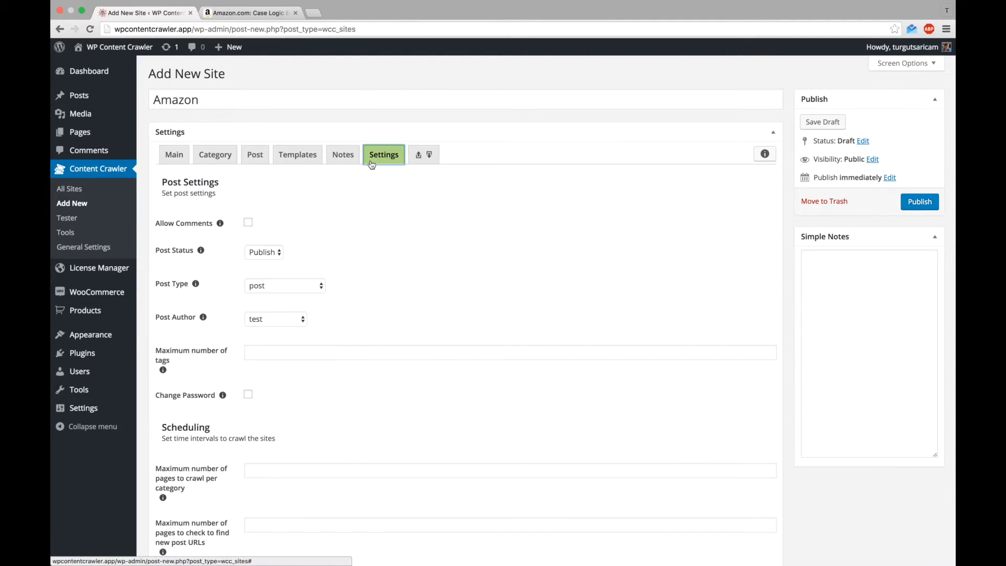
{"action": "left_click", "coordinate": [284, 286]}
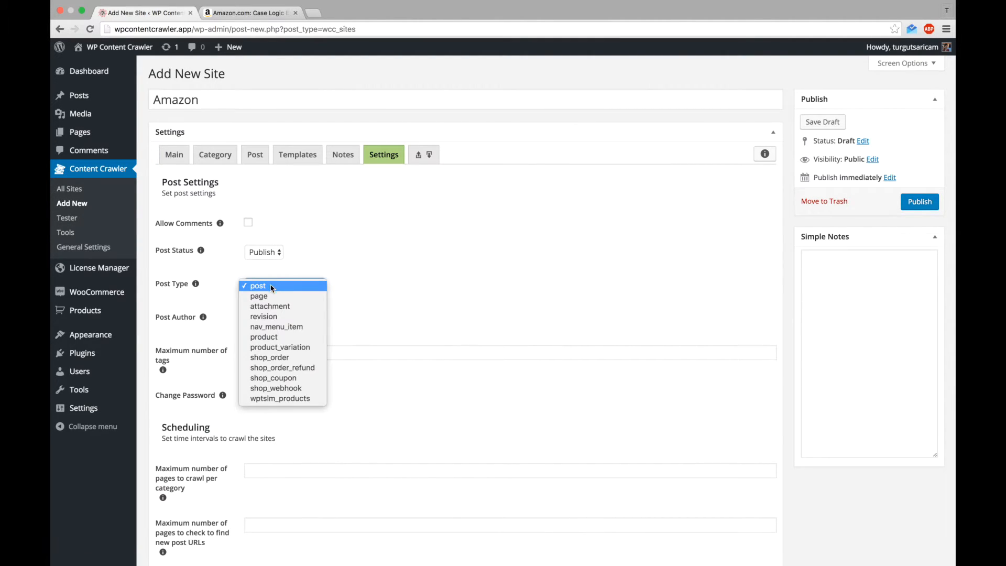
{"action": "left_click", "coordinate": [264, 336]}
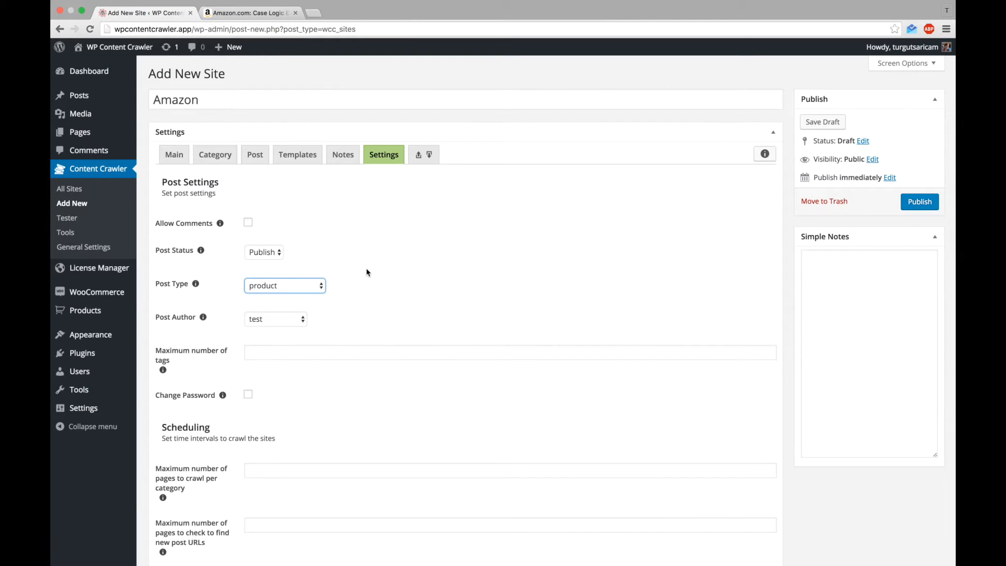
Step: Publish the Amazon site configuration from the Templates tab
{"action": "left_click", "coordinate": [297, 154]}
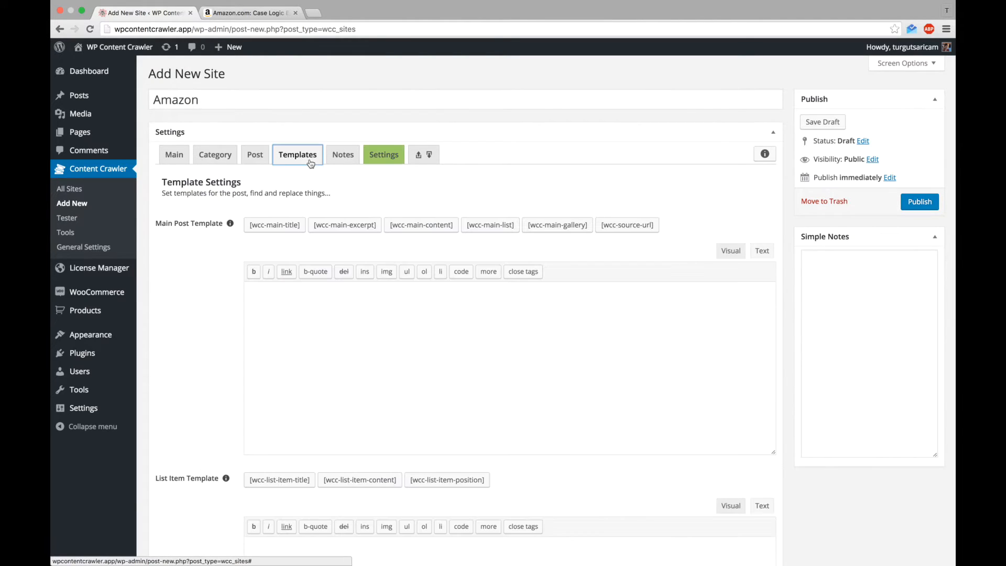
{"action": "scroll", "scroll_direction": "down", "scroll_amount": 3}
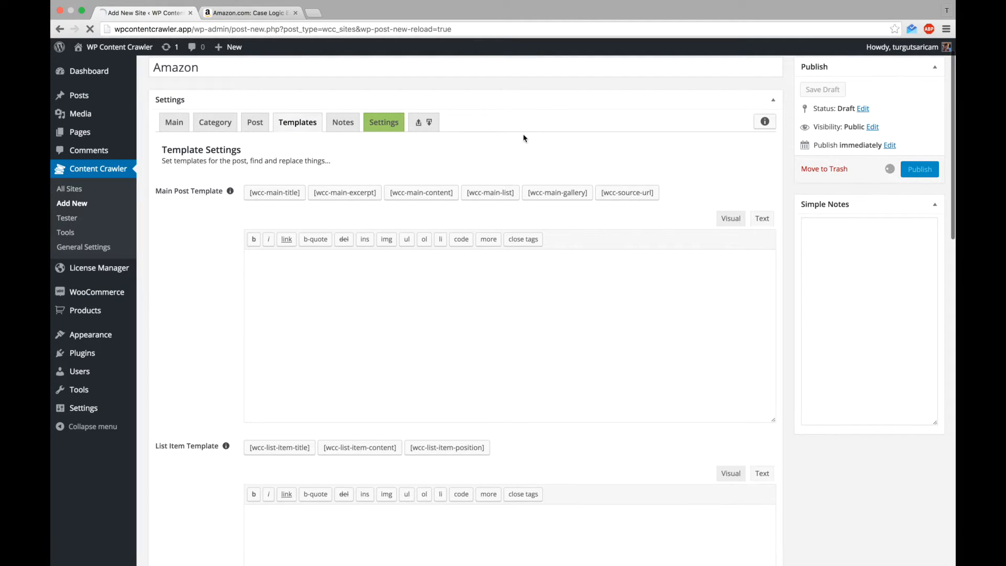
{"action": "left_click", "coordinate": [919, 168]}
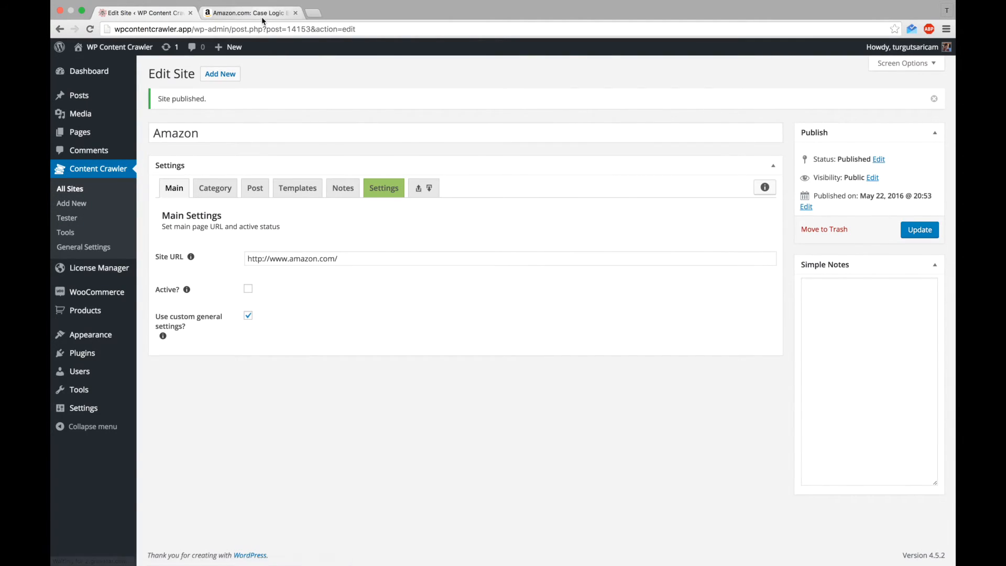
Step: Copy the backpack's product link from the Amazon page's address bar
{"action": "left_click", "coordinate": [250, 13]}
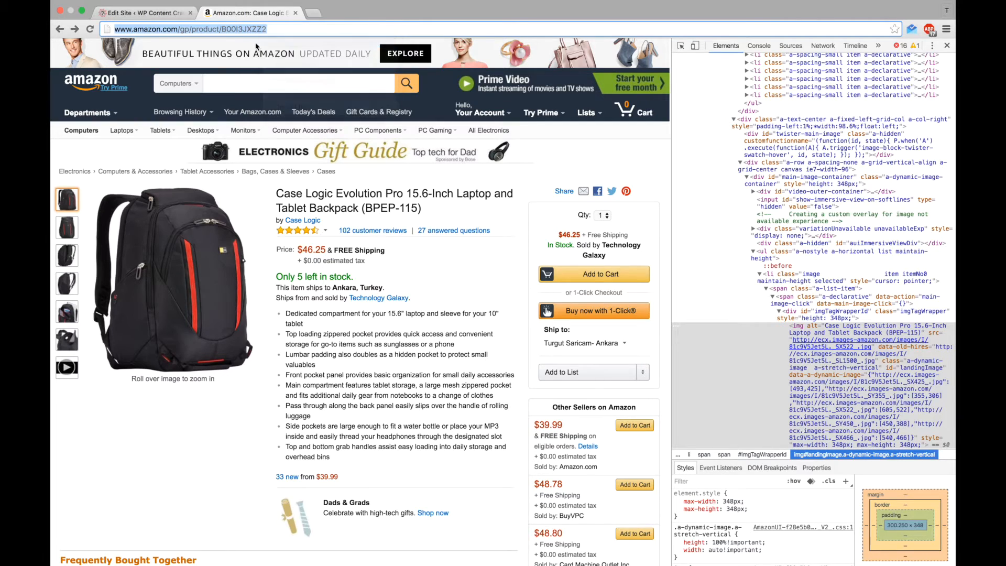
{"action": "left_click", "coordinate": [145, 12]}
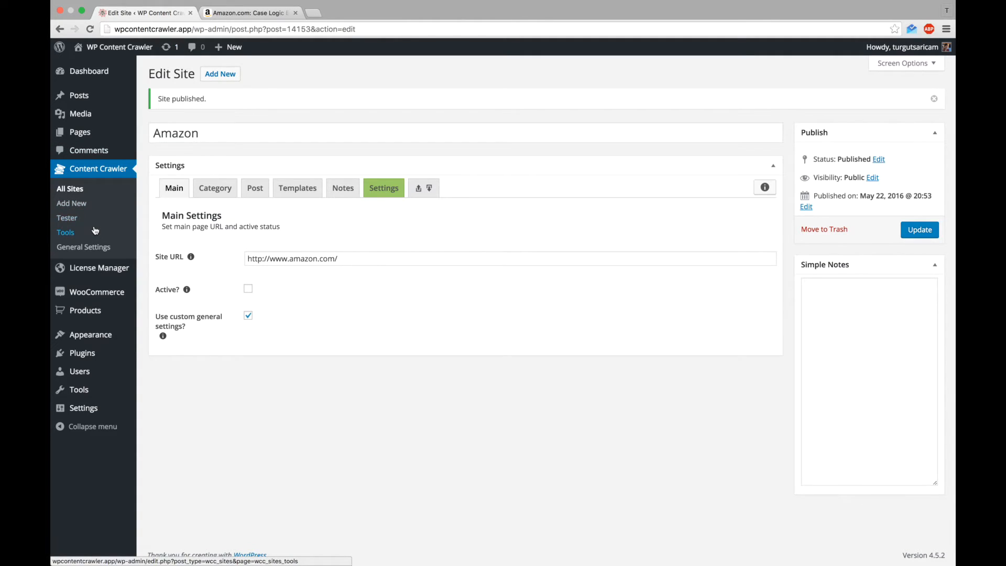
{"action": "left_click", "coordinate": [67, 217]}
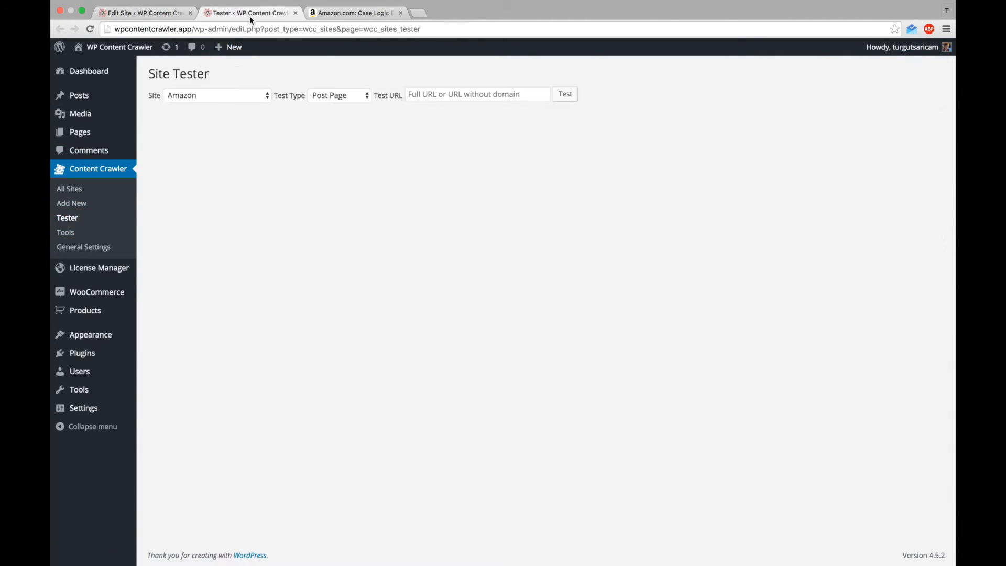
Step: Run the Site Tester on the backpack product URL and inspect a gallery item link
{"action": "left_click", "coordinate": [564, 94]}
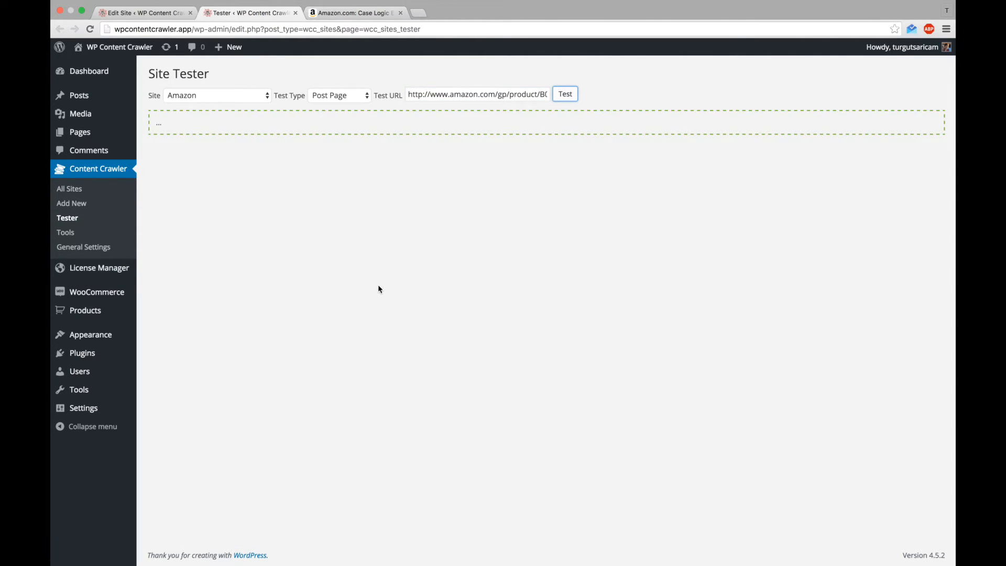
{"action": "left_click", "coordinate": [564, 94]}
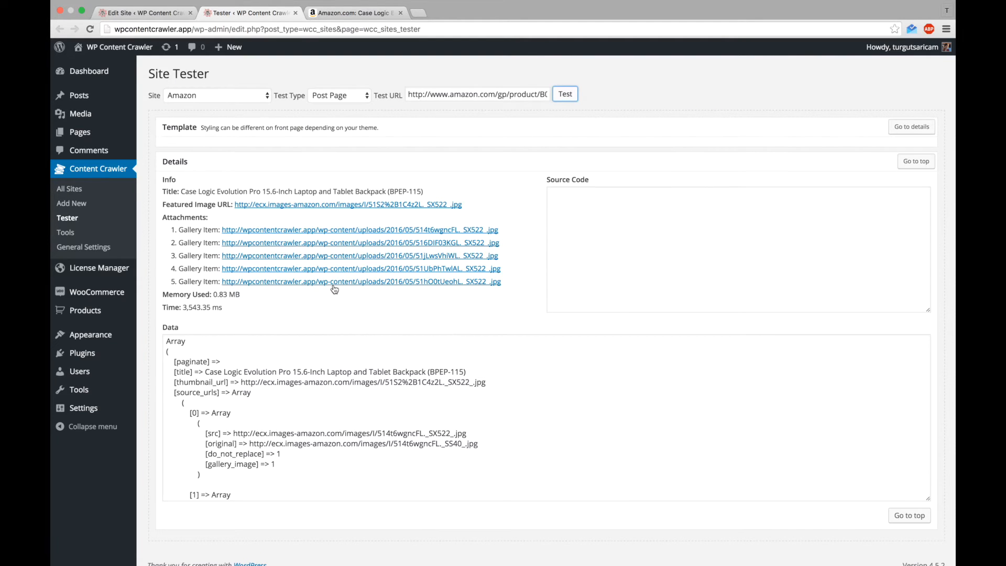
{"action": "mouse_move", "coordinate": [361, 268]}
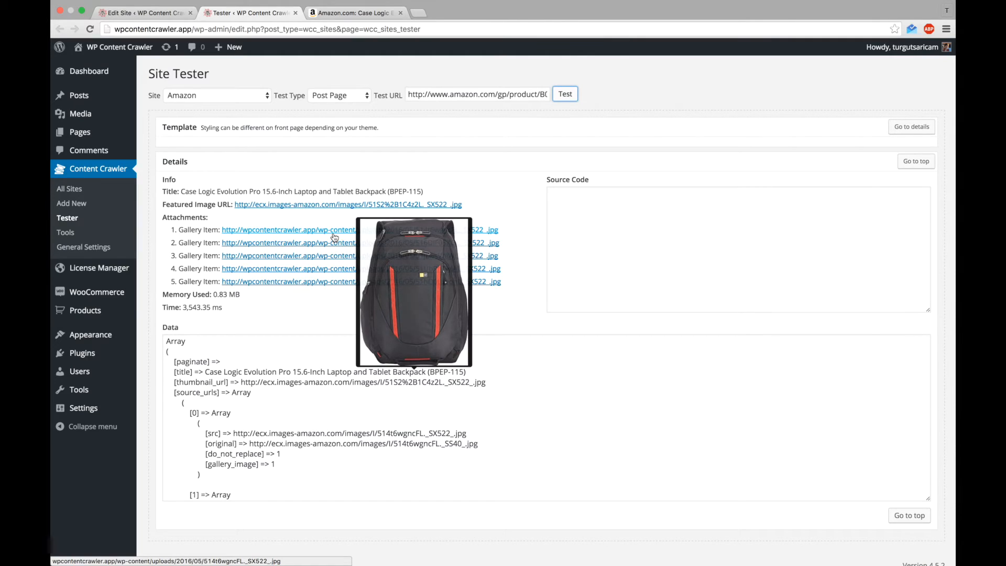
{"action": "right_click", "coordinate": [477, 95]}
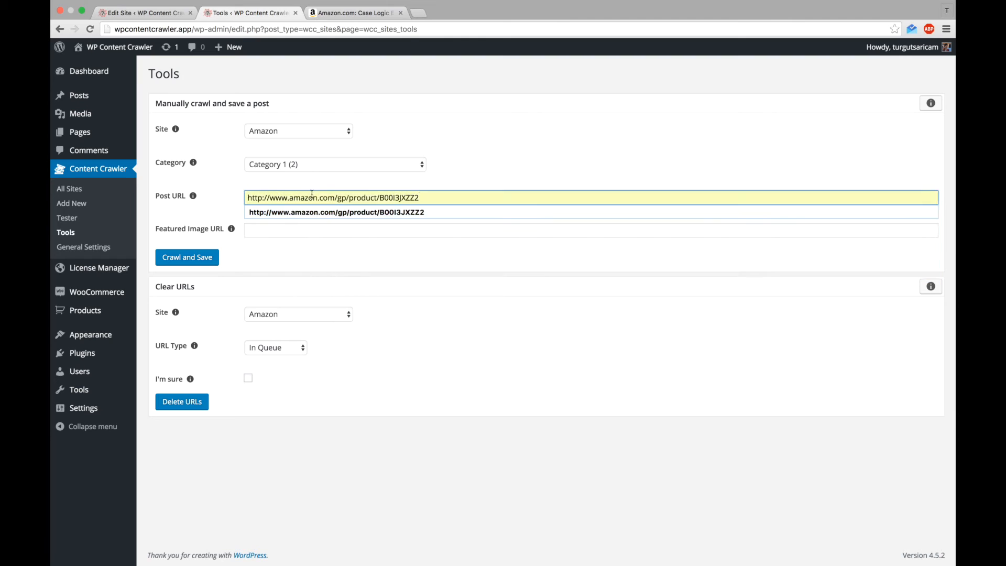
Step: Crawl and save the backpack under the Cool Products category, then open its product page
{"action": "left_click", "coordinate": [335, 164]}
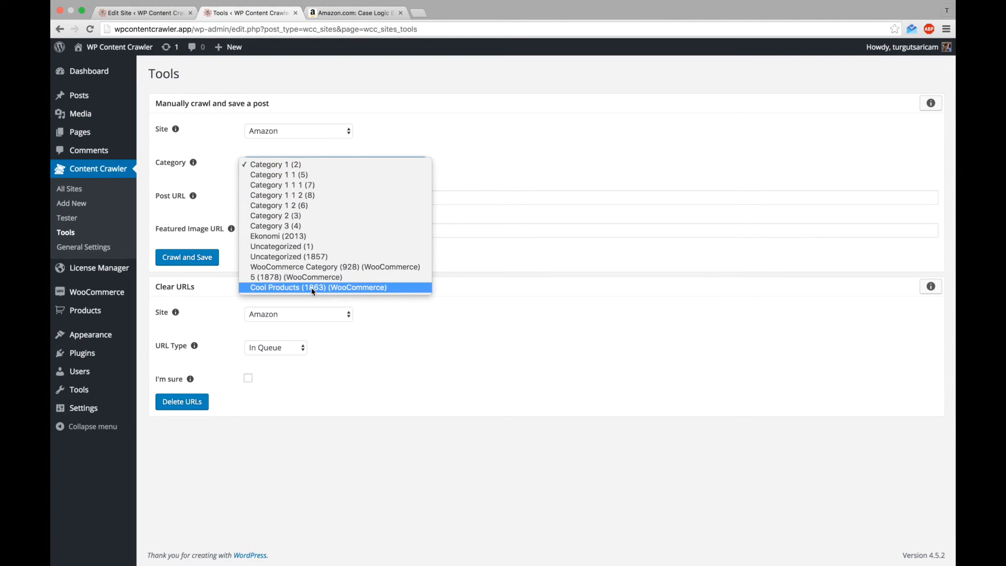
{"action": "left_click", "coordinate": [317, 287]}
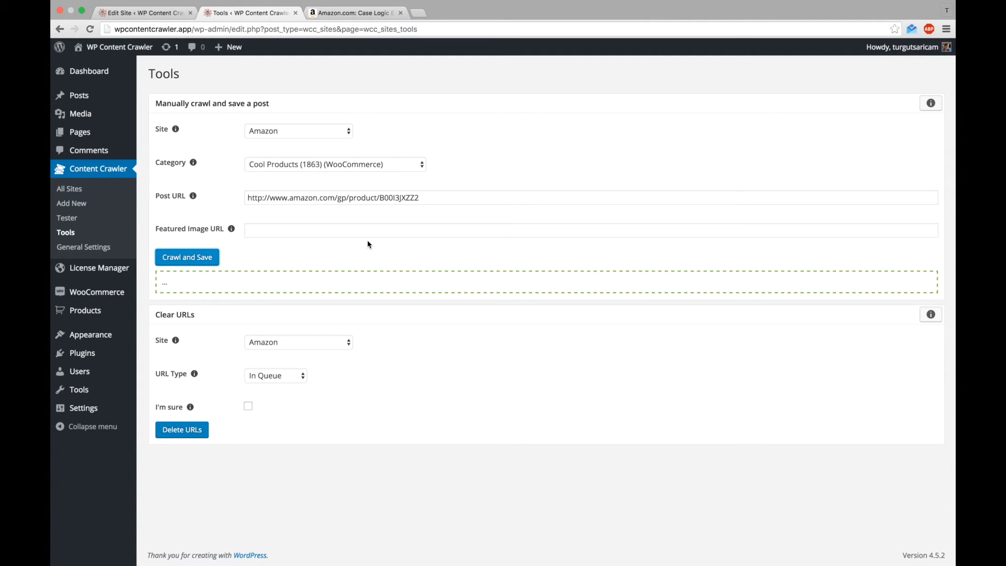
{"action": "left_click", "coordinate": [187, 257]}
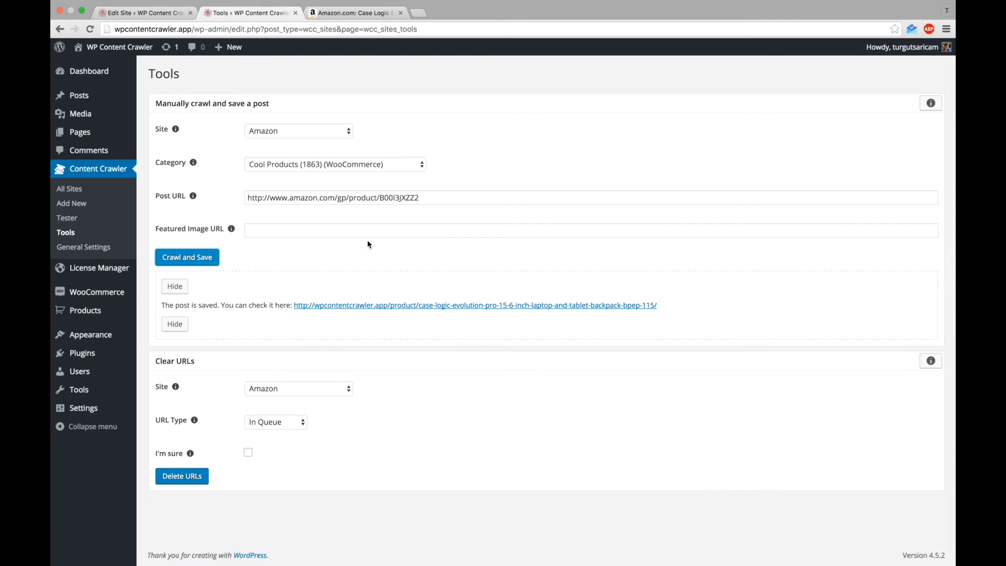
{"action": "left_click", "coordinate": [475, 305]}
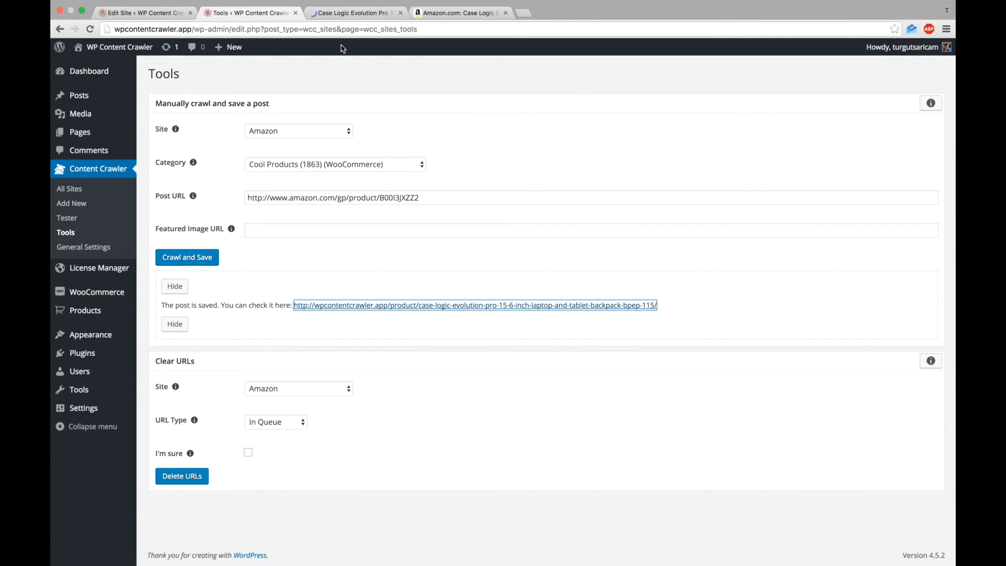
{"action": "left_click", "coordinate": [475, 305]}
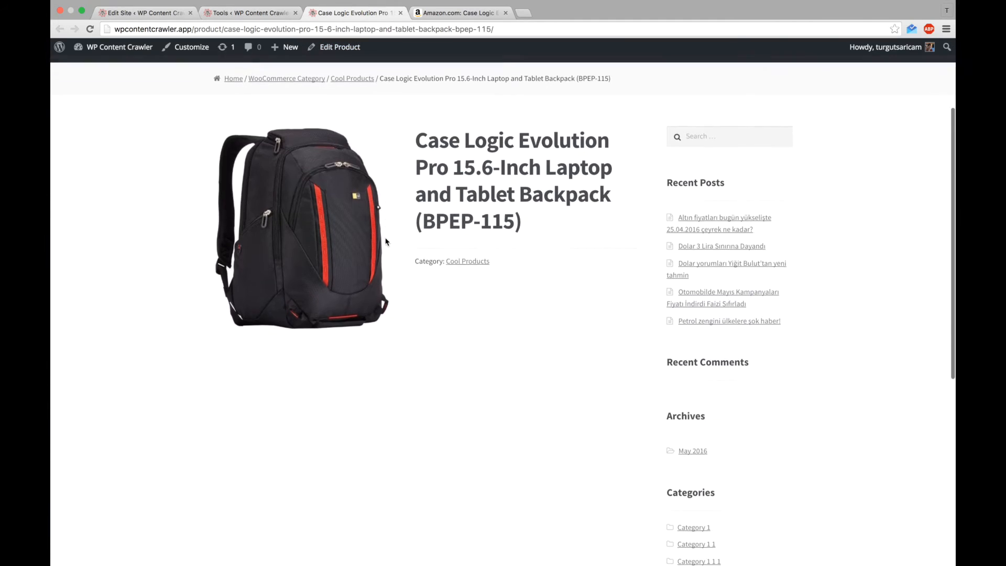
{"action": "scroll", "scroll_direction": "down", "scroll_amount": 3}
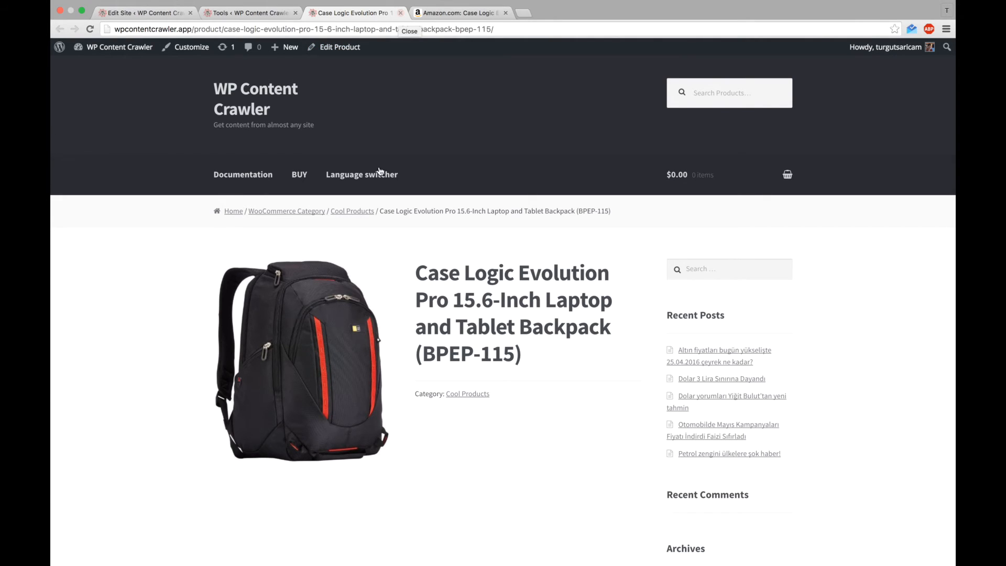
{"action": "left_click", "coordinate": [302, 359]}
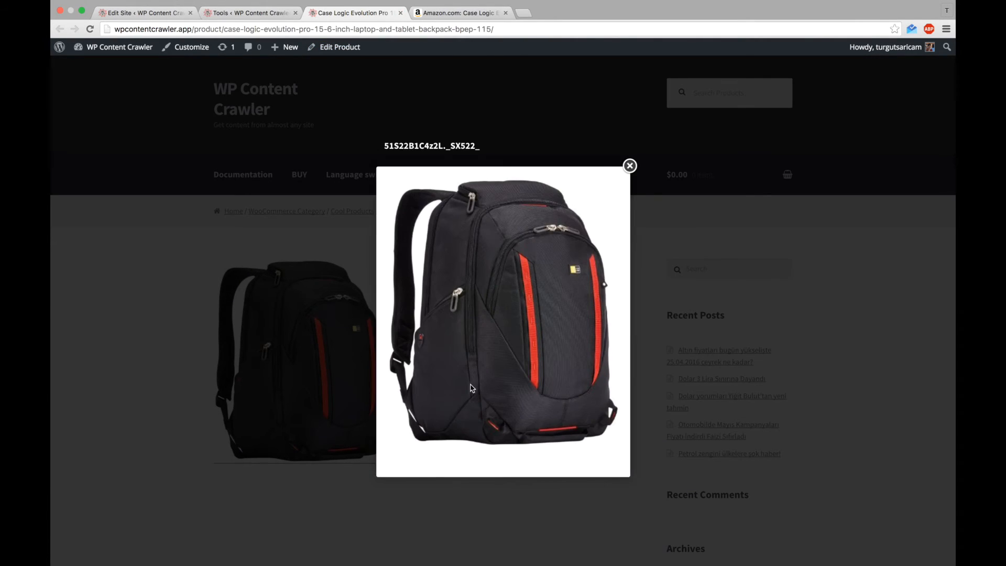
{"action": "left_click", "coordinate": [629, 166]}
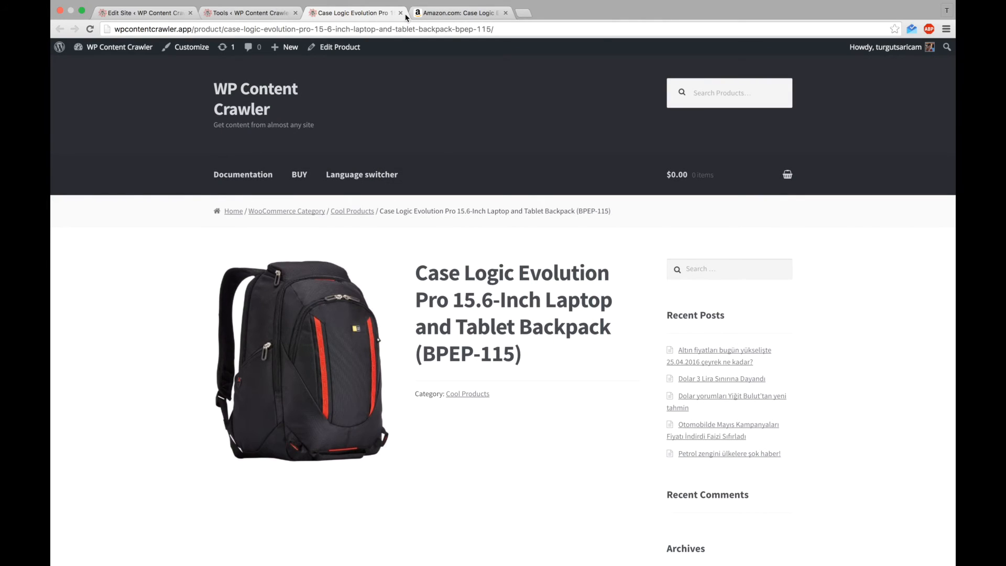
Step: Update the Amazon site's post settings and return to the Tester results
{"action": "left_click", "coordinate": [145, 13]}
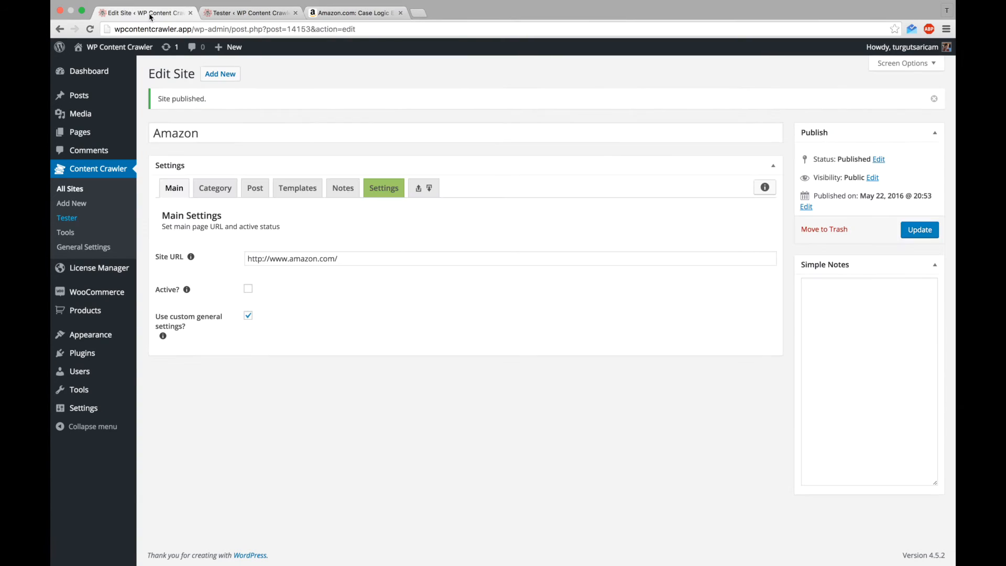
{"action": "scroll", "scroll_direction": "down", "scroll_amount": 3}
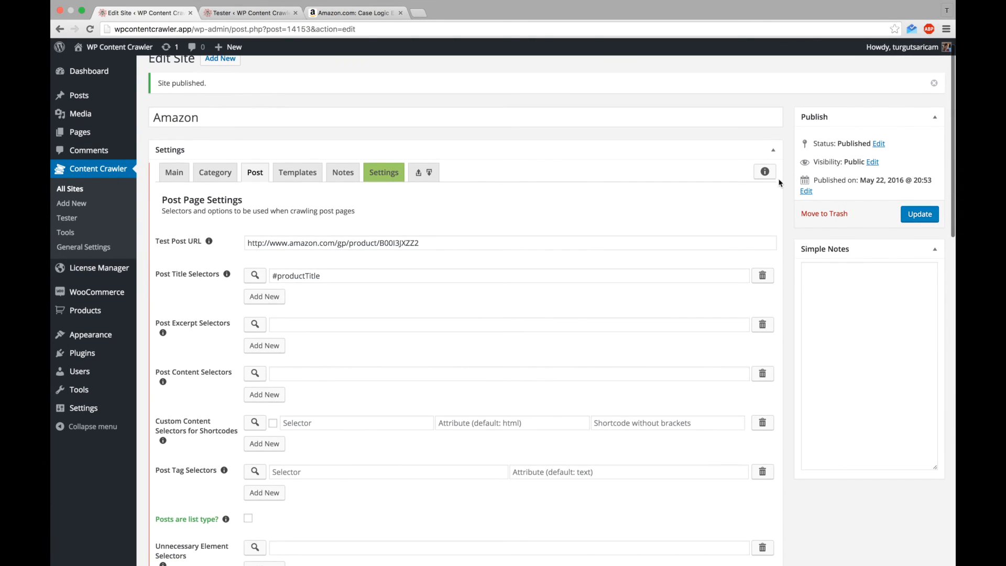
{"action": "left_click", "coordinate": [919, 214]}
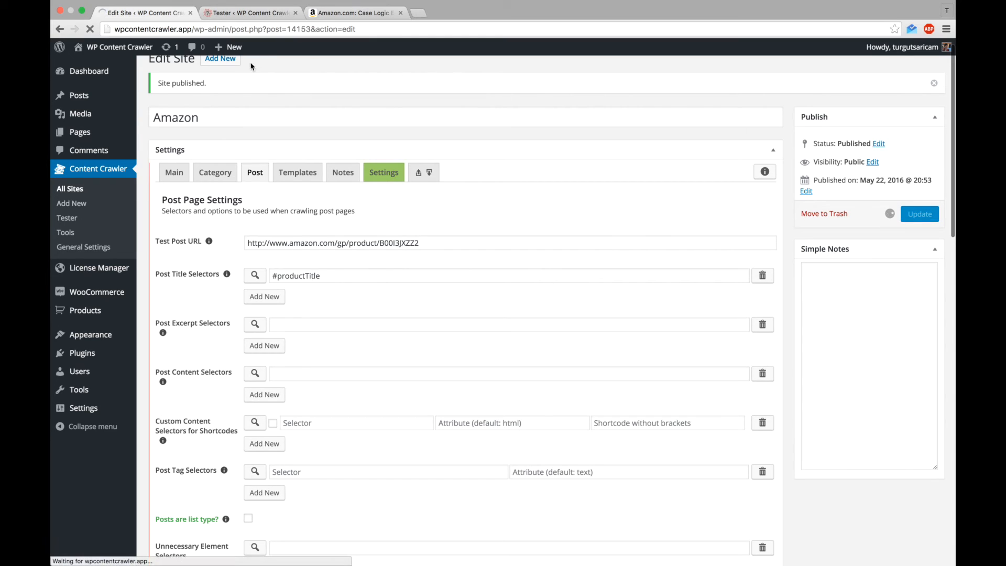
{"action": "left_click", "coordinate": [67, 218]}
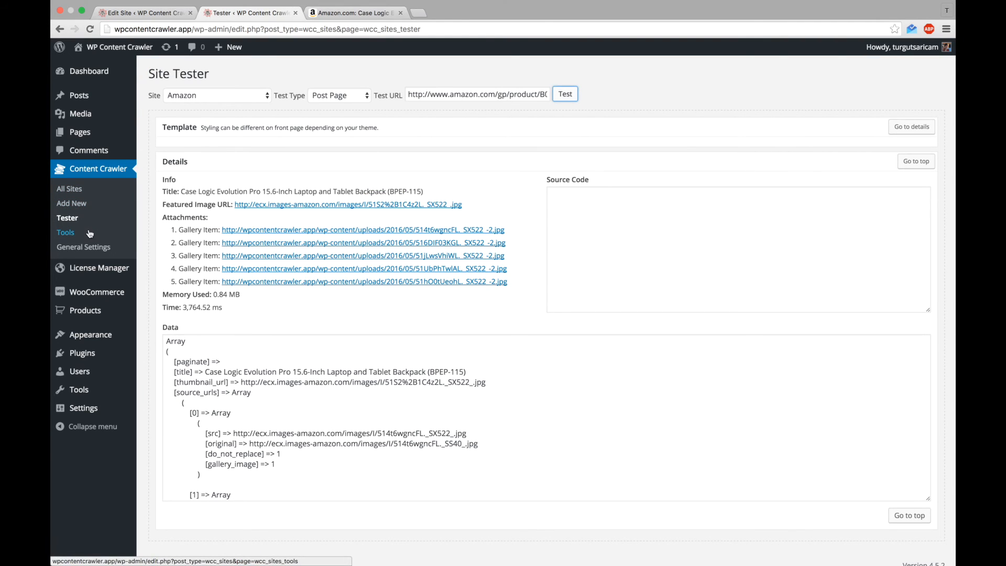
Step: Recrawl the backpack into Cool Products from Tools and open the new product page
{"action": "left_click", "coordinate": [66, 233]}
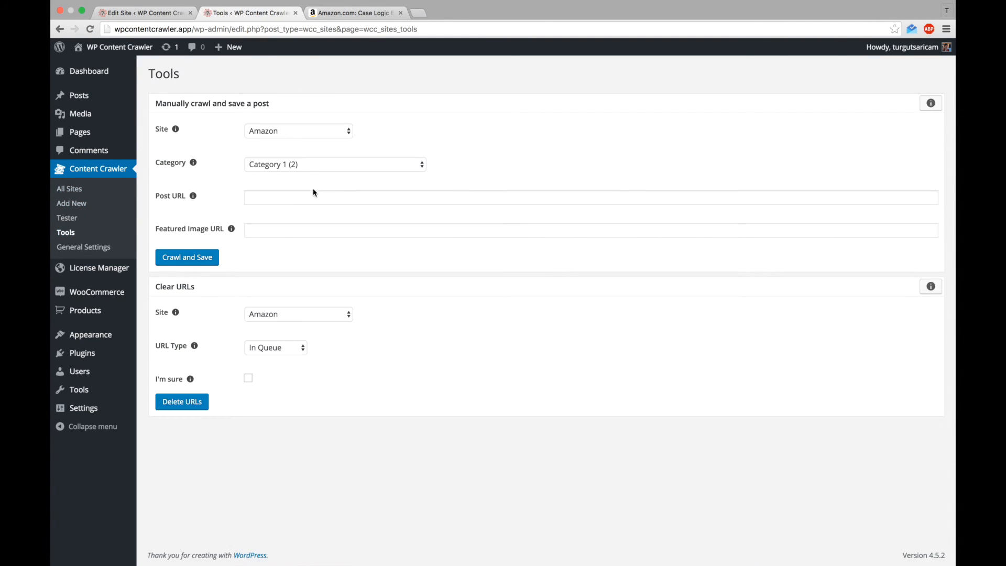
{"action": "left_click", "coordinate": [334, 164]}
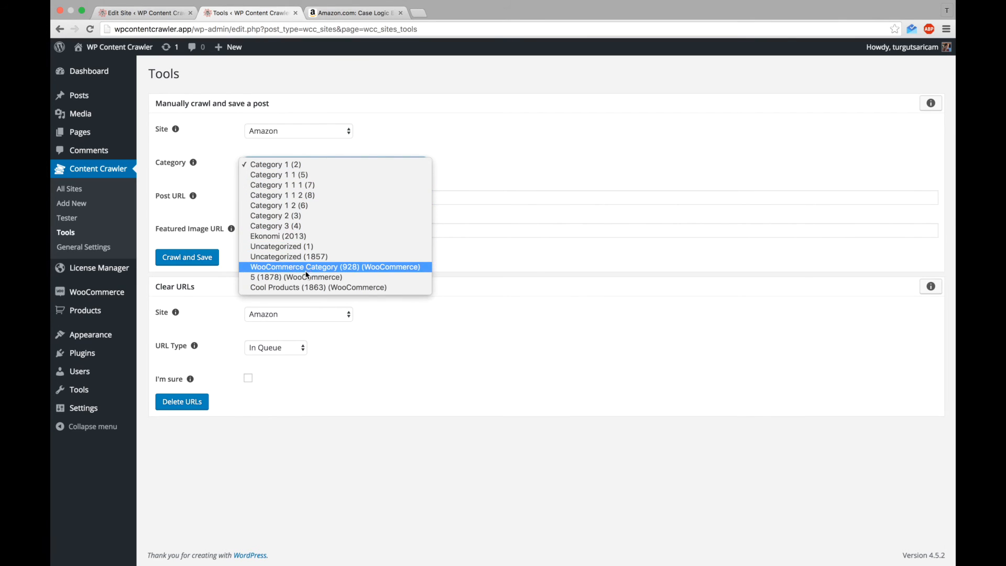
{"action": "left_click", "coordinate": [317, 286]}
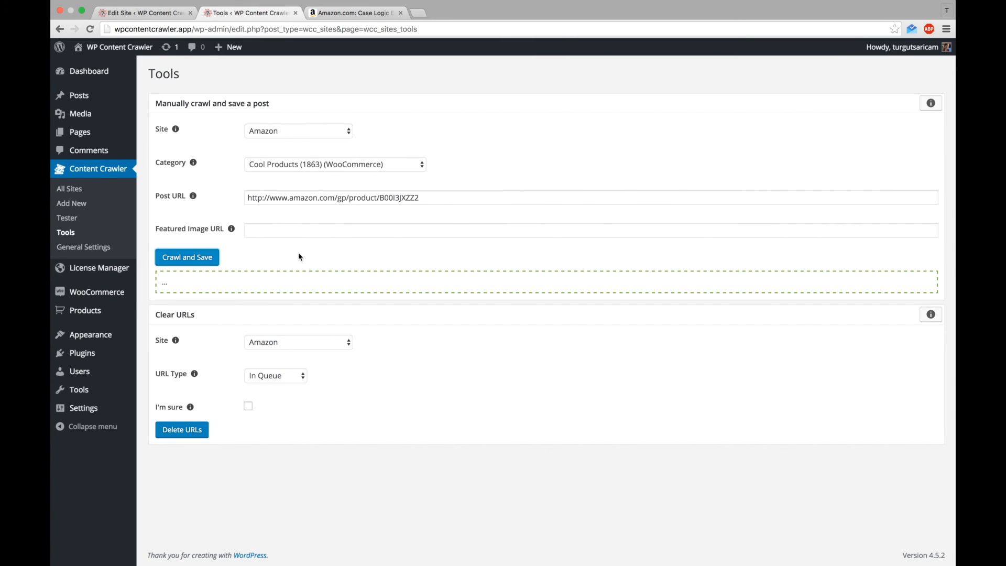
{"action": "left_click", "coordinate": [186, 256]}
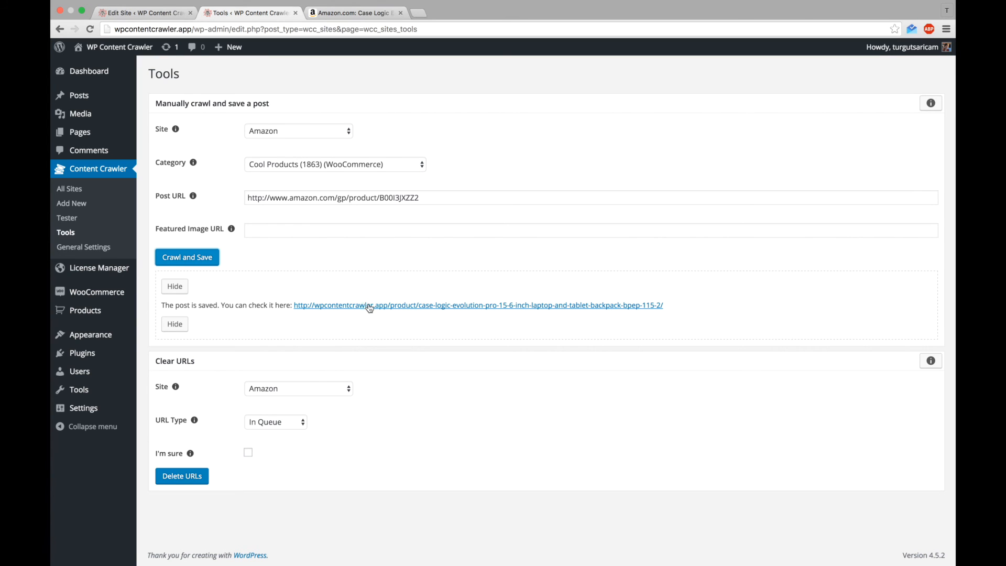
{"action": "left_click", "coordinate": [478, 305]}
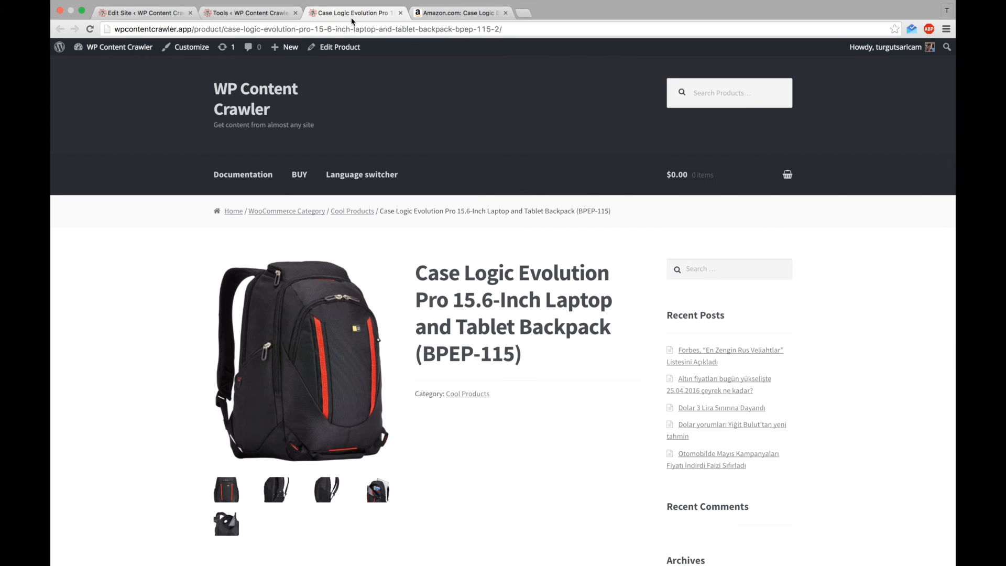
{"action": "scroll", "scroll_direction": "down", "scroll_amount": 3}
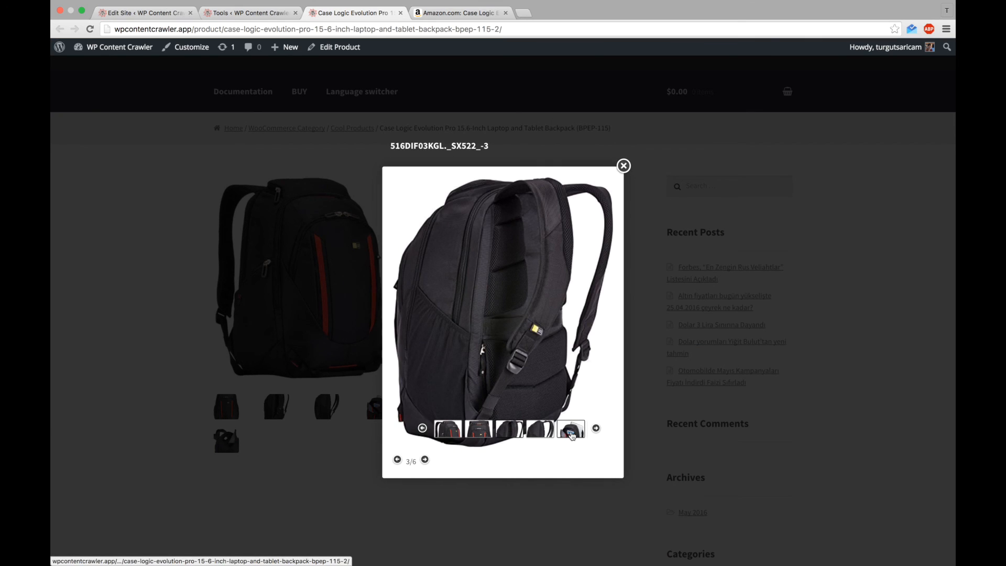
{"action": "left_click", "coordinate": [595, 429]}
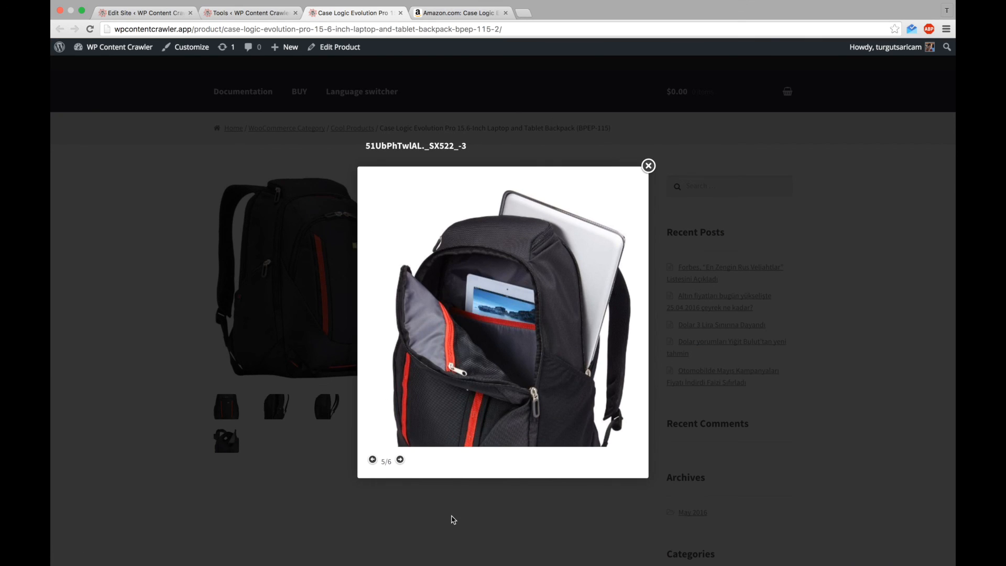
{"action": "left_click", "coordinate": [648, 165]}
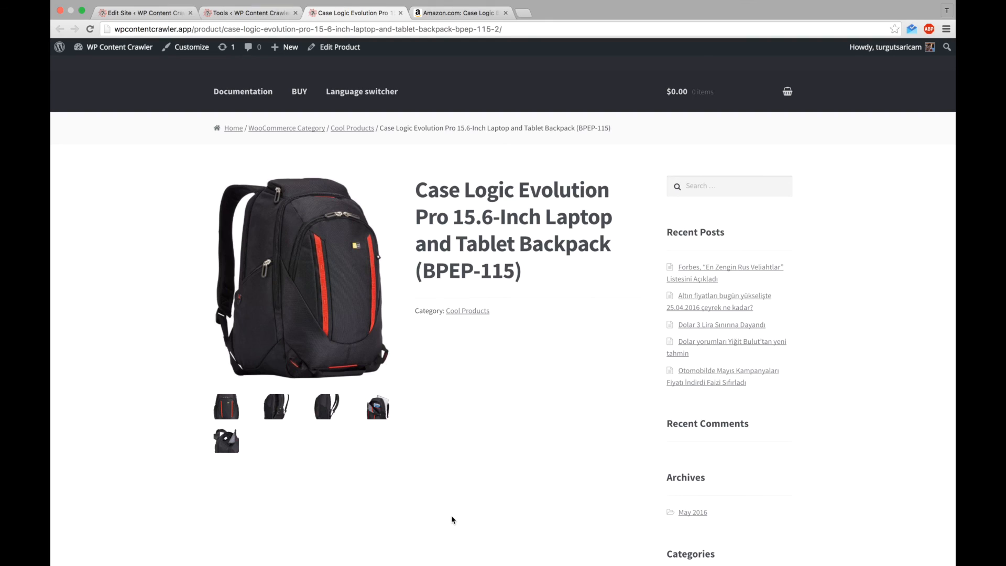